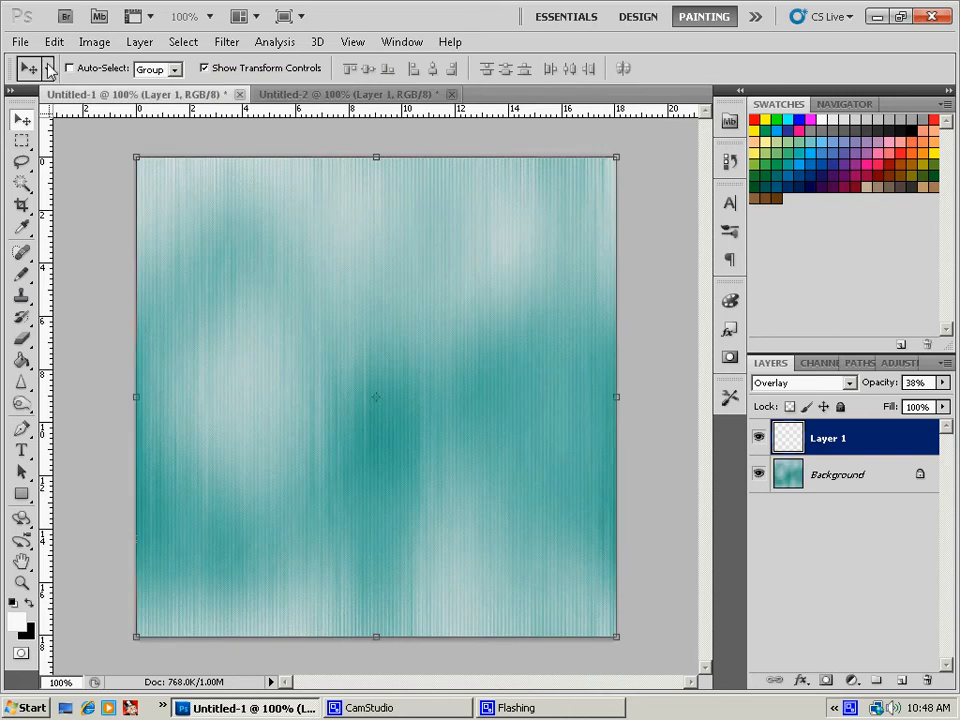
Step: Create a new document using the 512 × 512 px preset
left_click(20, 40)
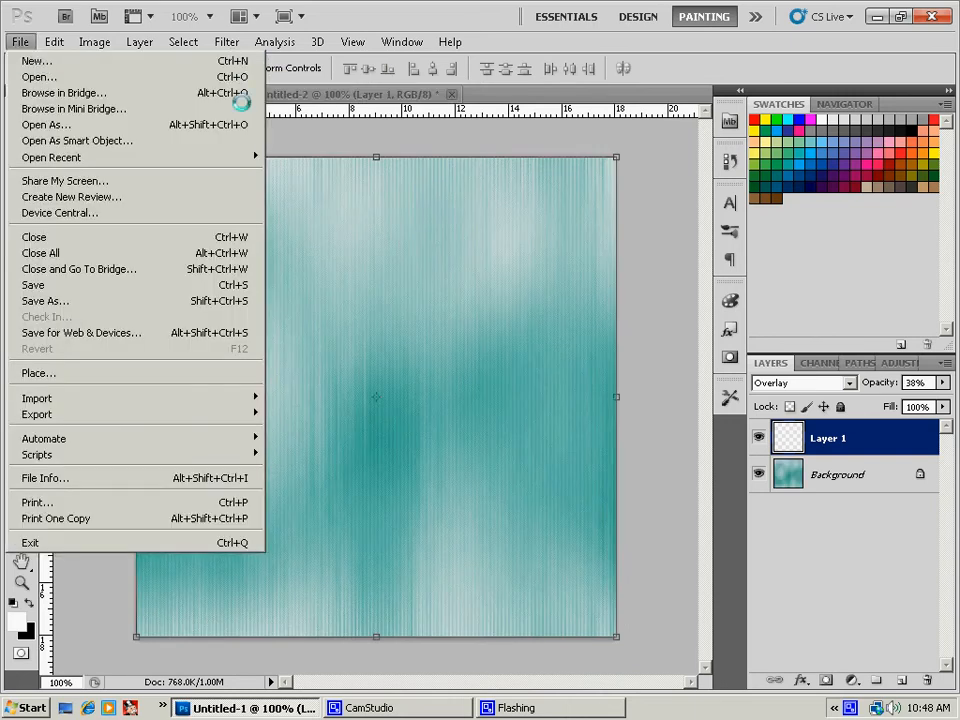
left_click(36, 60)
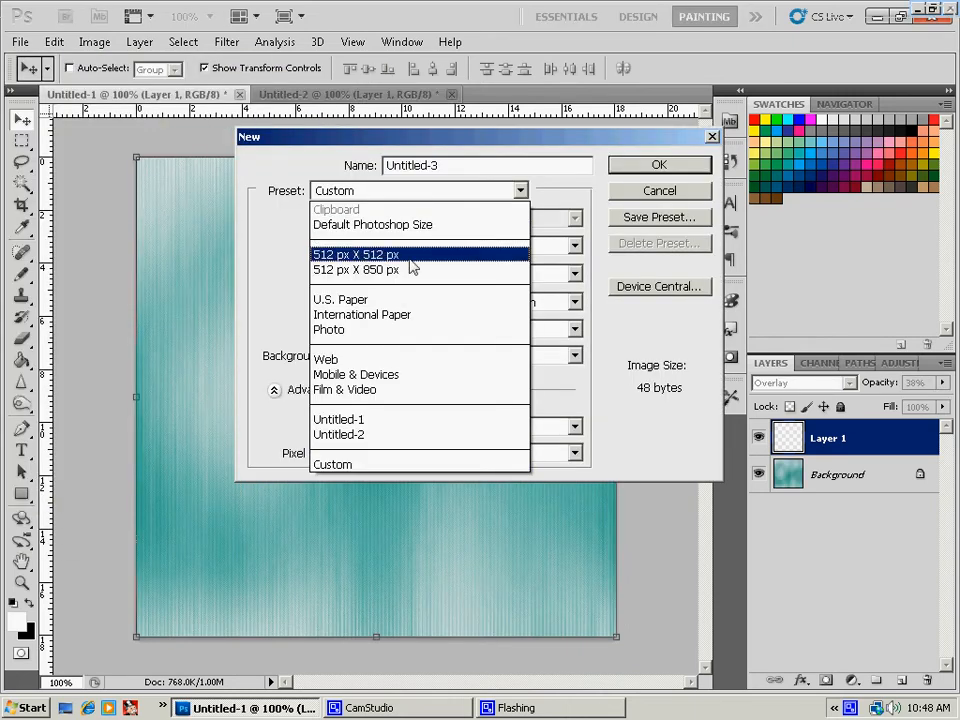
left_click(660, 164)
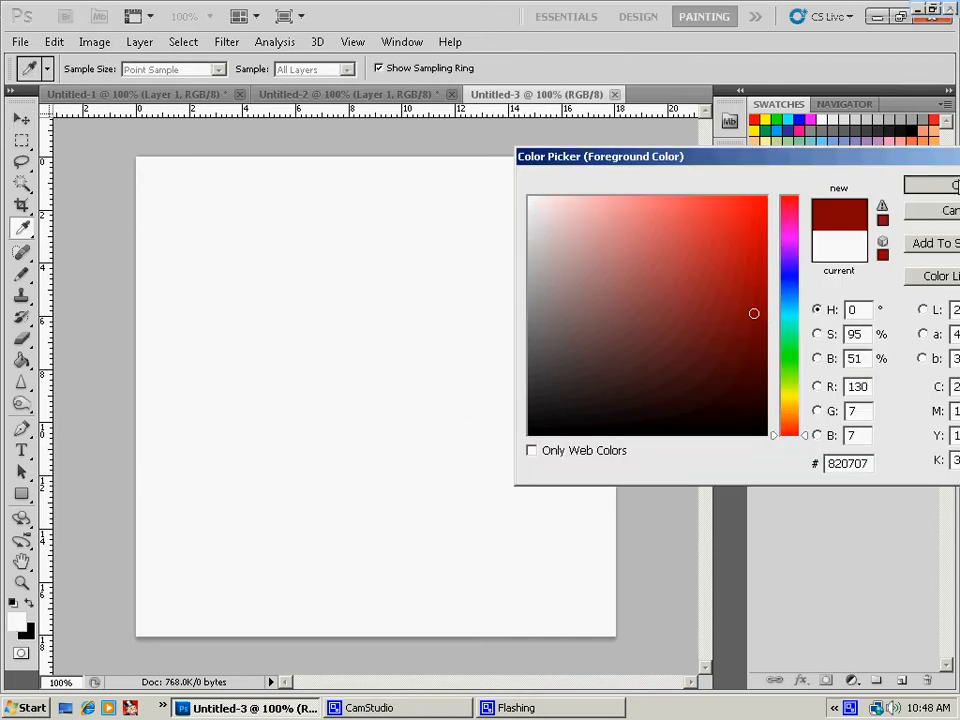
Step: Set foreground colour to dark red 820707 and background colour to black 000000
left_click(28, 632)
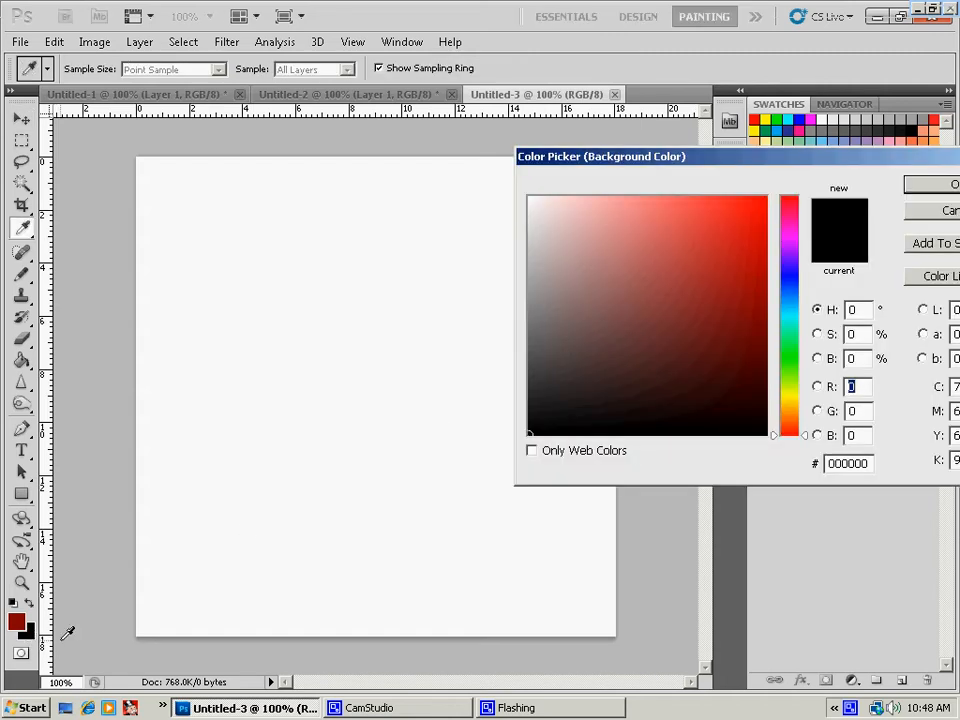
left_click(532, 420)
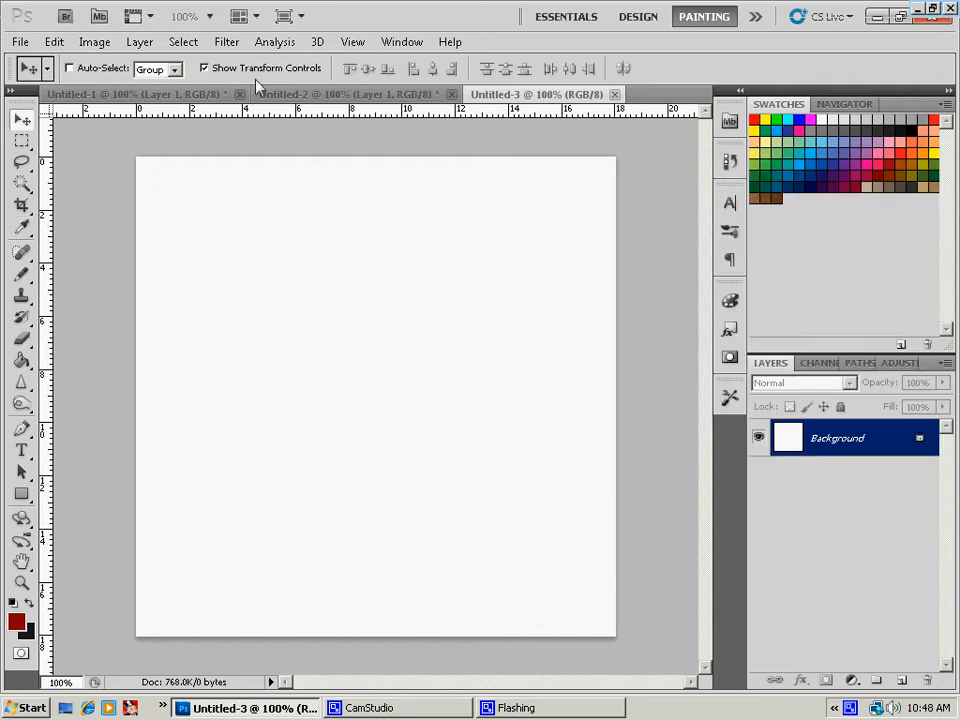
Step: Render dark red and black Clouds across the blank canvas
left_click(226, 40)
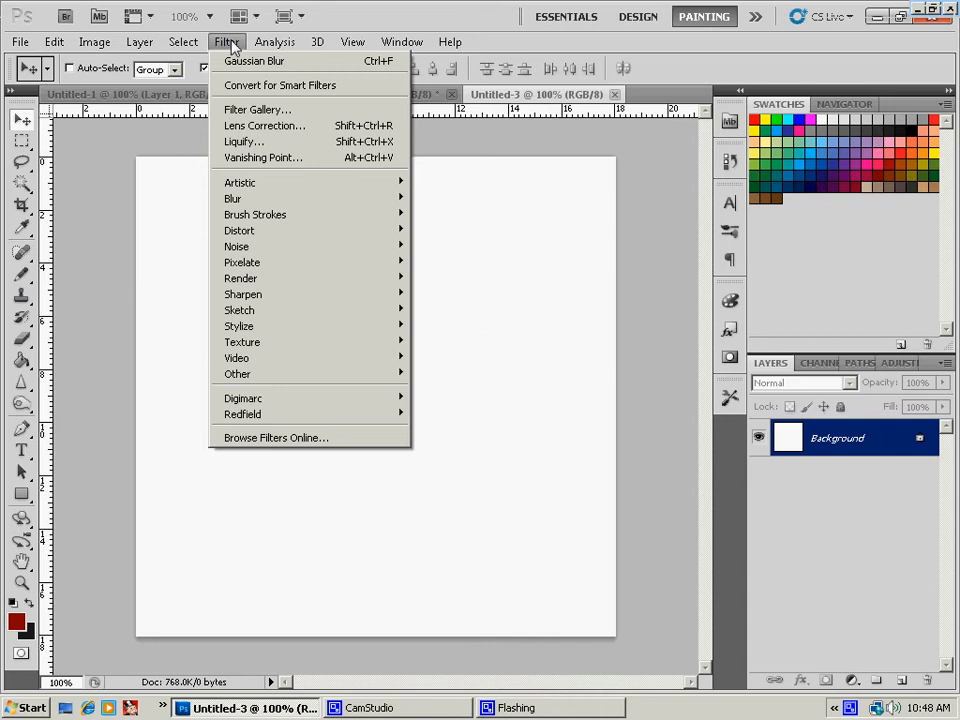
mouse_move(240, 278)
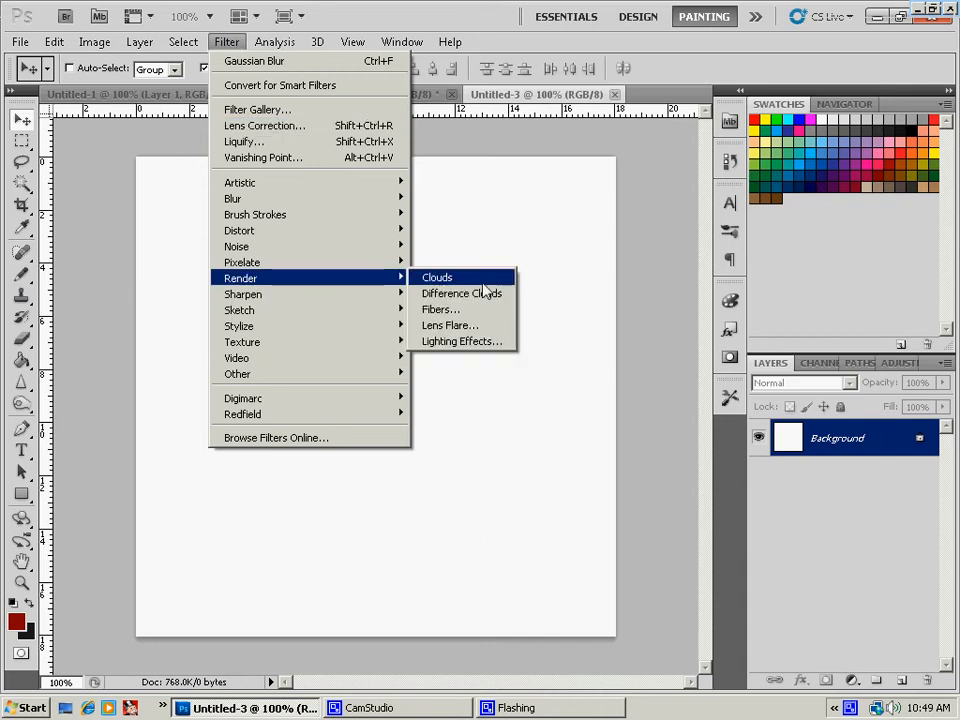
left_click(460, 292)
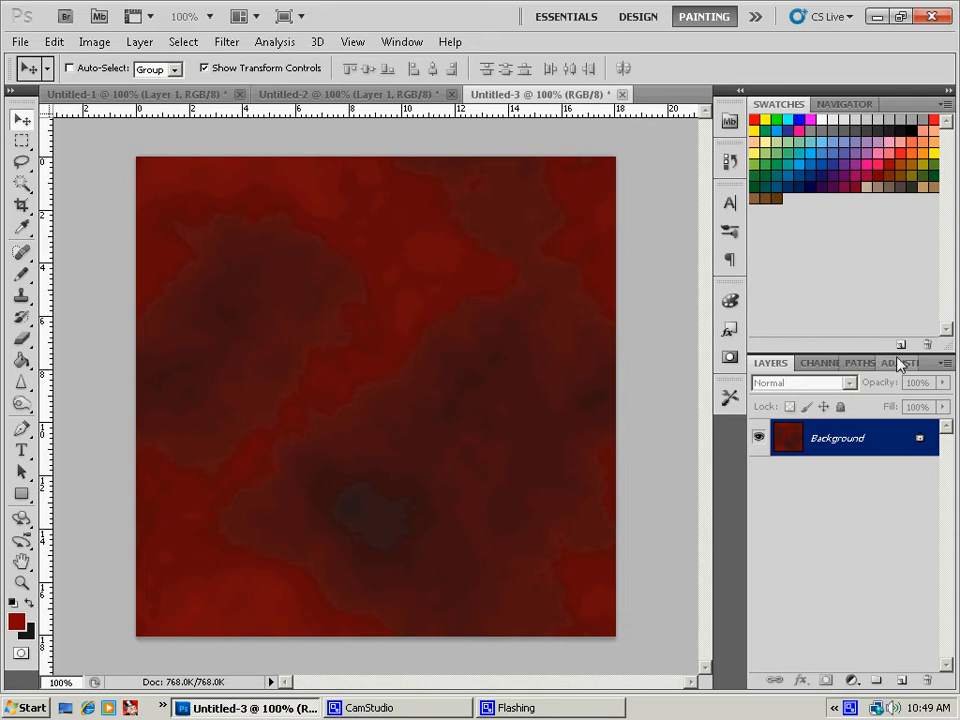
left_click(888, 362)
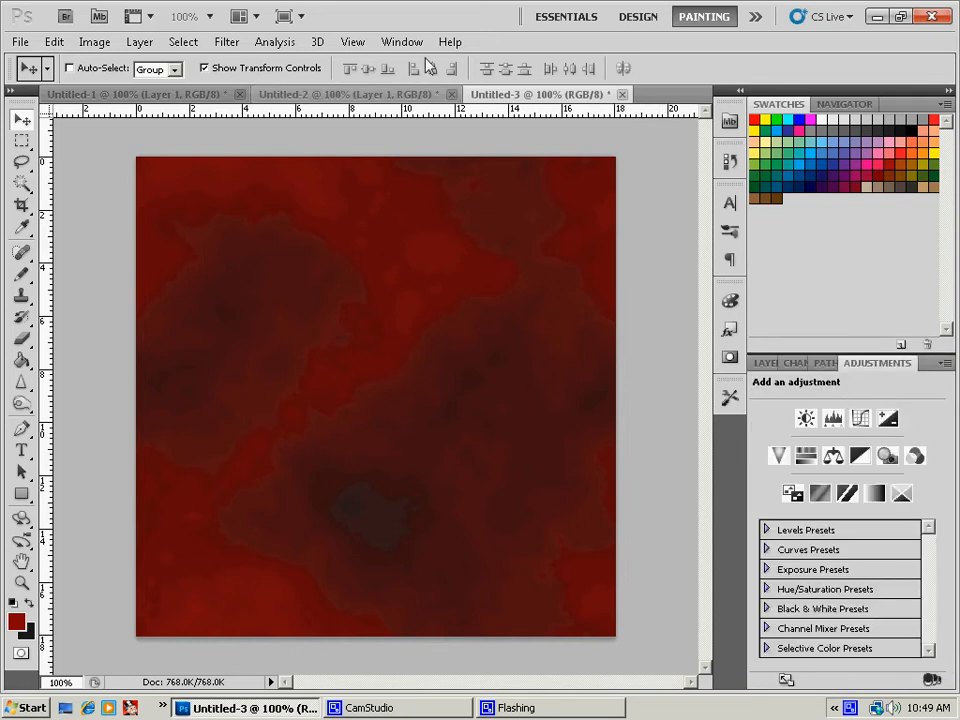
Step: Add a Brightness/Contrast adjustment with Contrast 50 and merge it into the background layer
left_click(400, 40)
type("40")
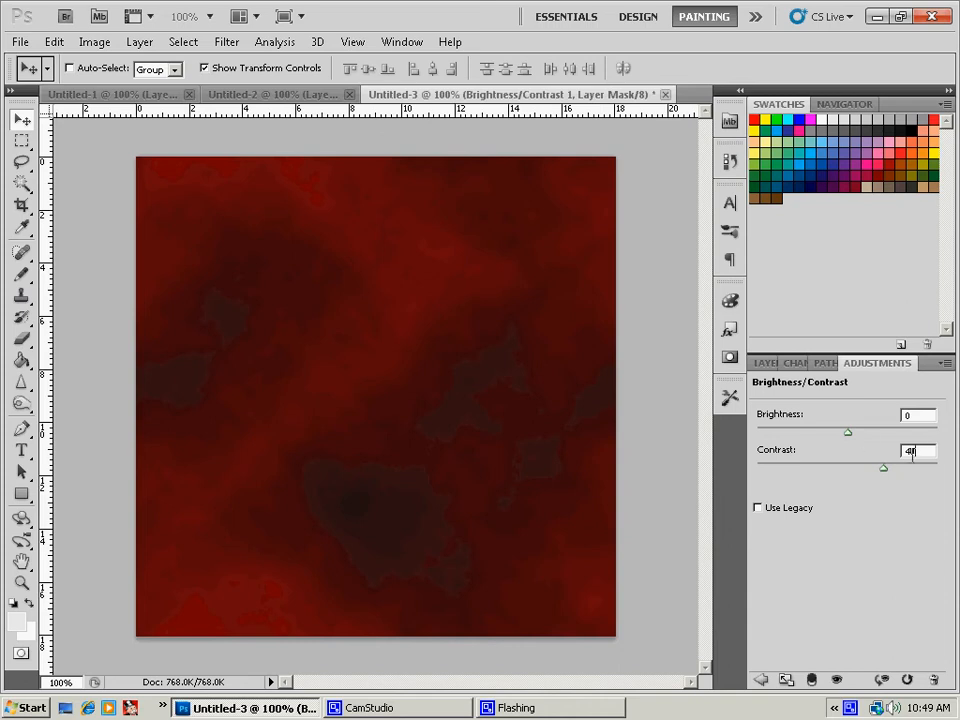
left_click_drag(884, 468, 892, 468)
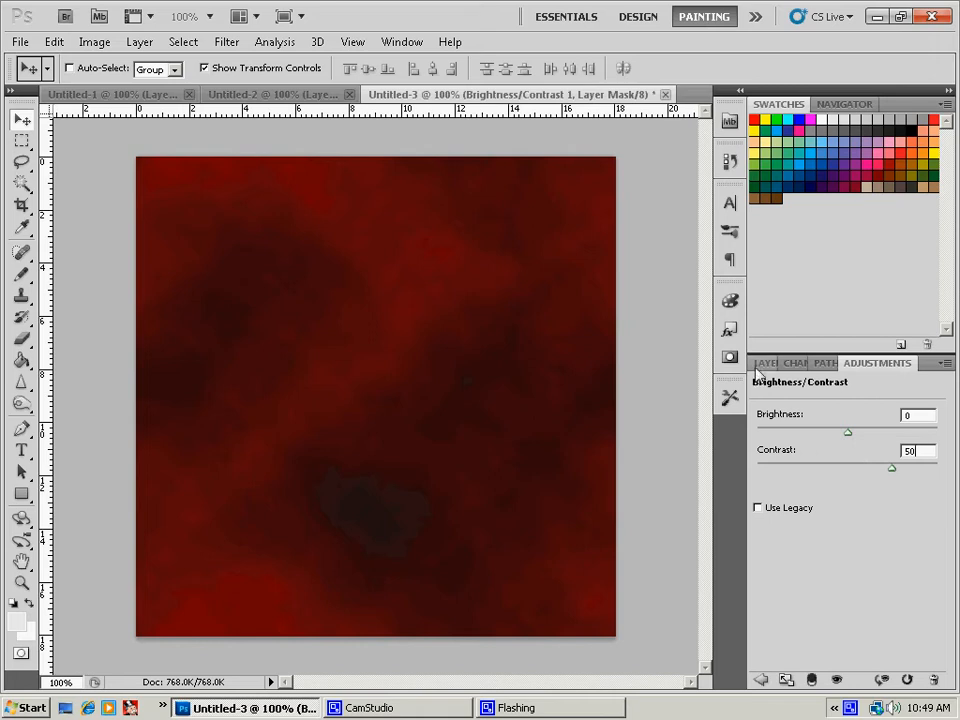
left_click(770, 362)
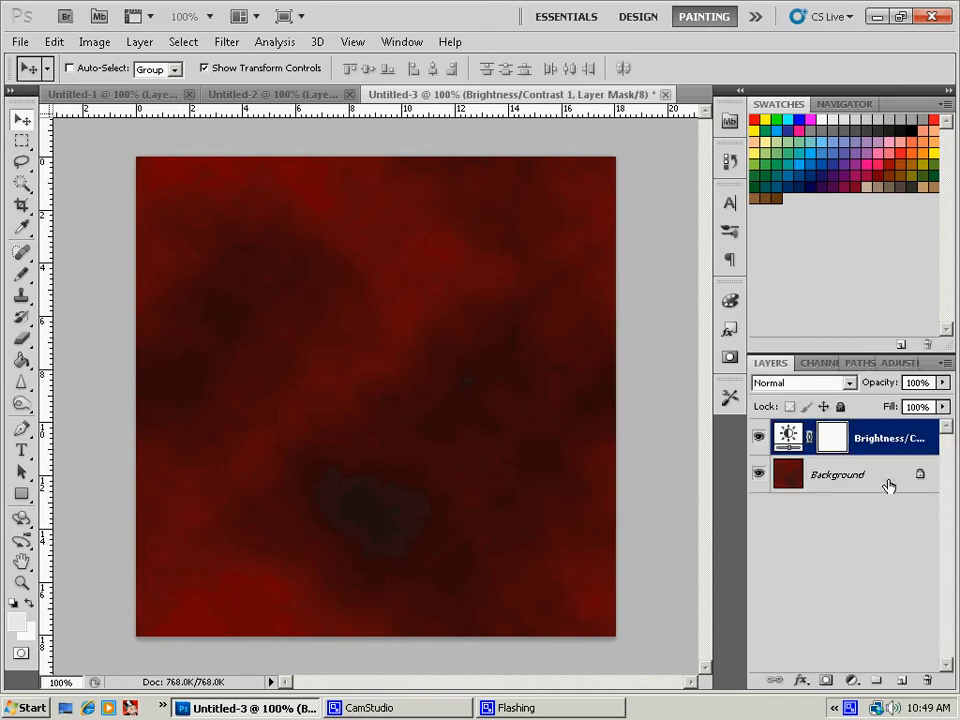
right_click(838, 474)
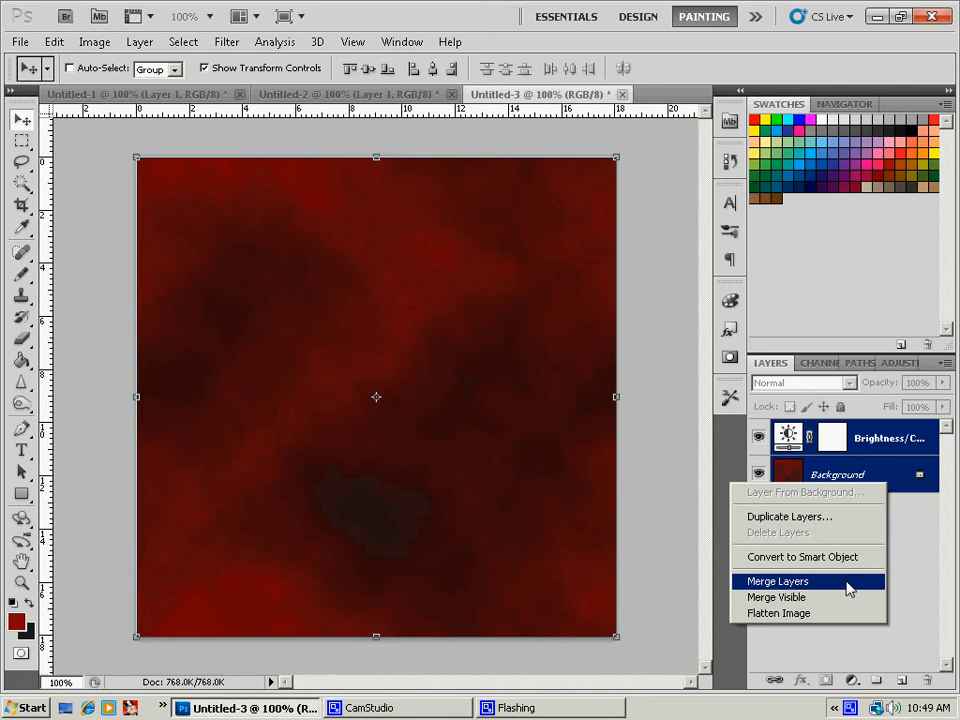
left_click(776, 580)
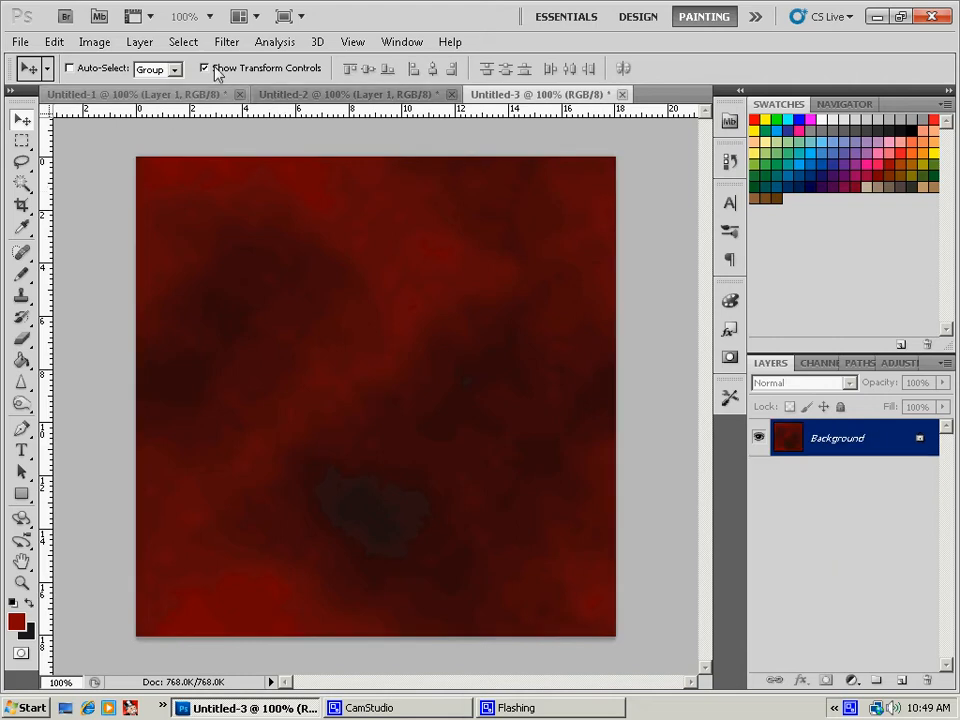
Step: Apply an Ocean Ripple distortion with ripple size 8 and magnitude 17
left_click(226, 40)
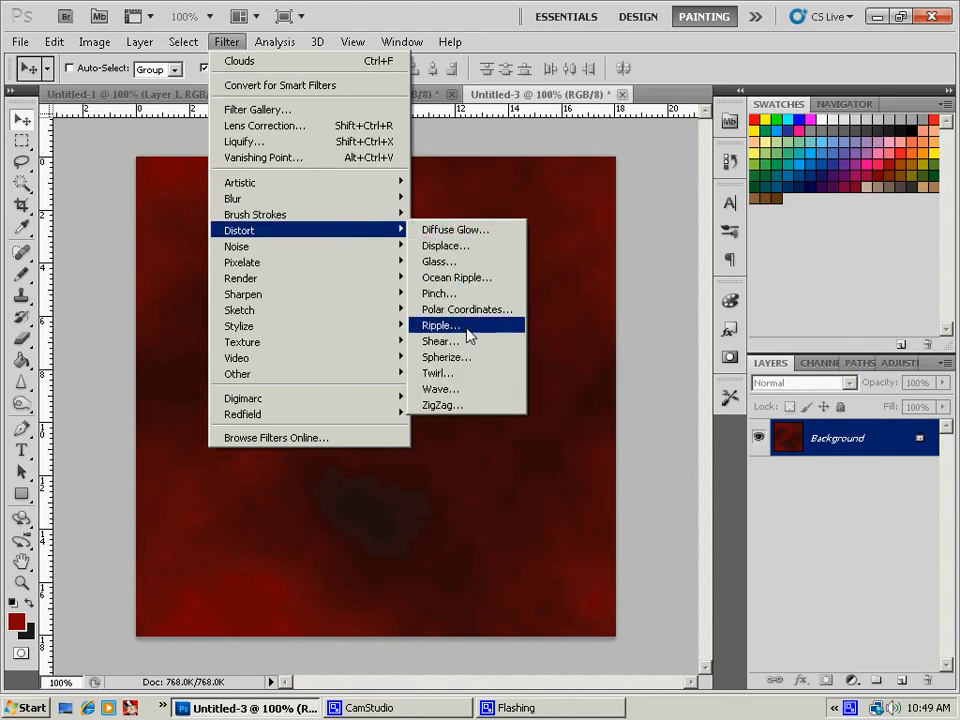
left_click(456, 276)
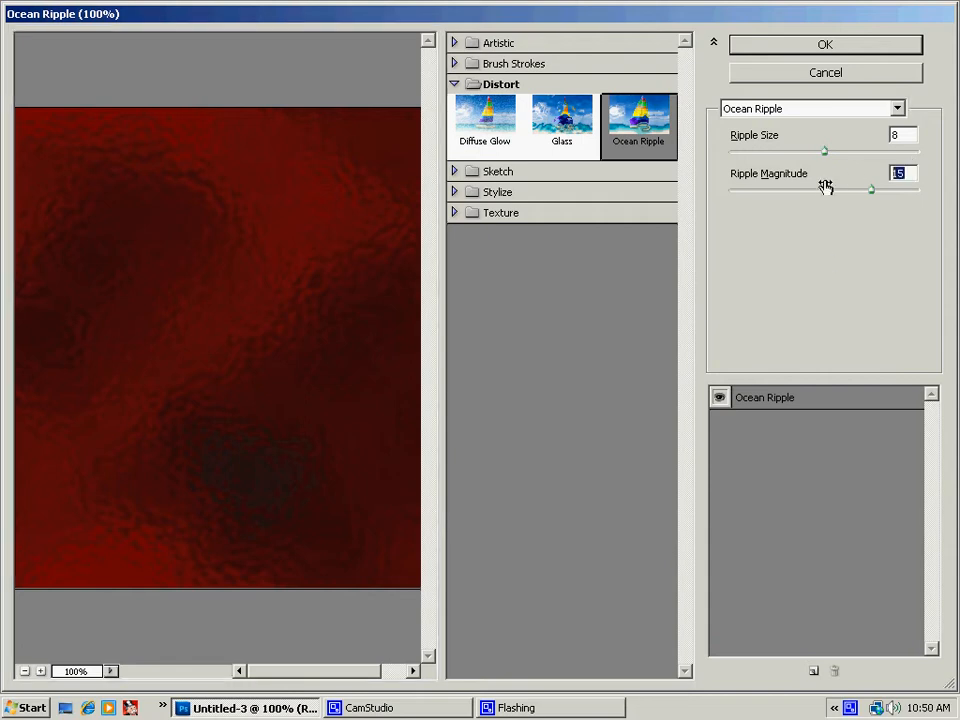
left_click_drag(870, 188, 890, 188)
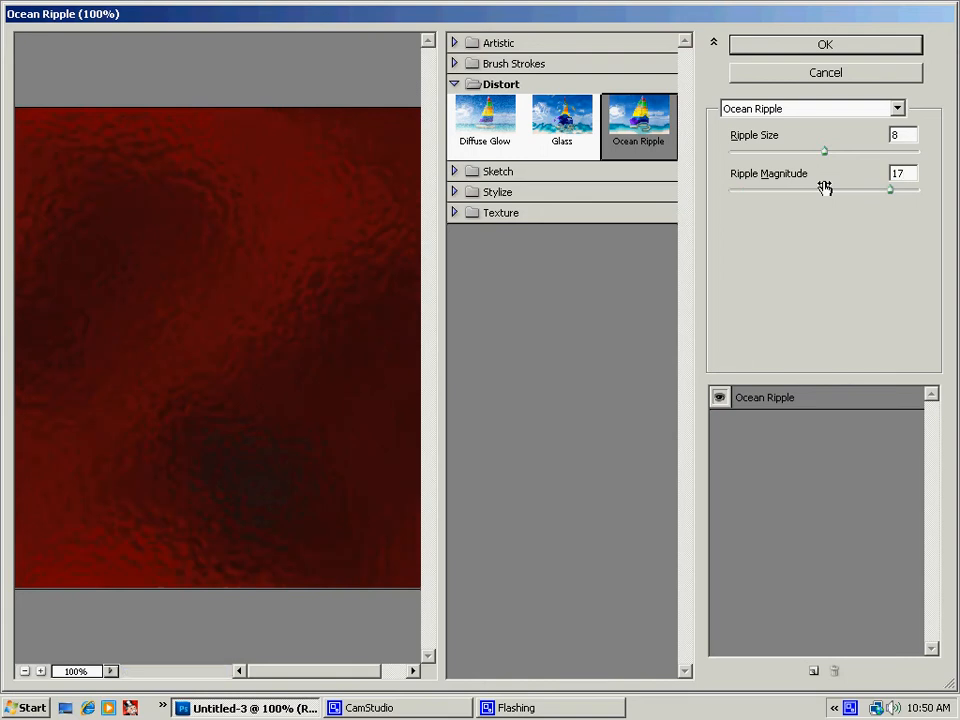
mouse_move(852, 44)
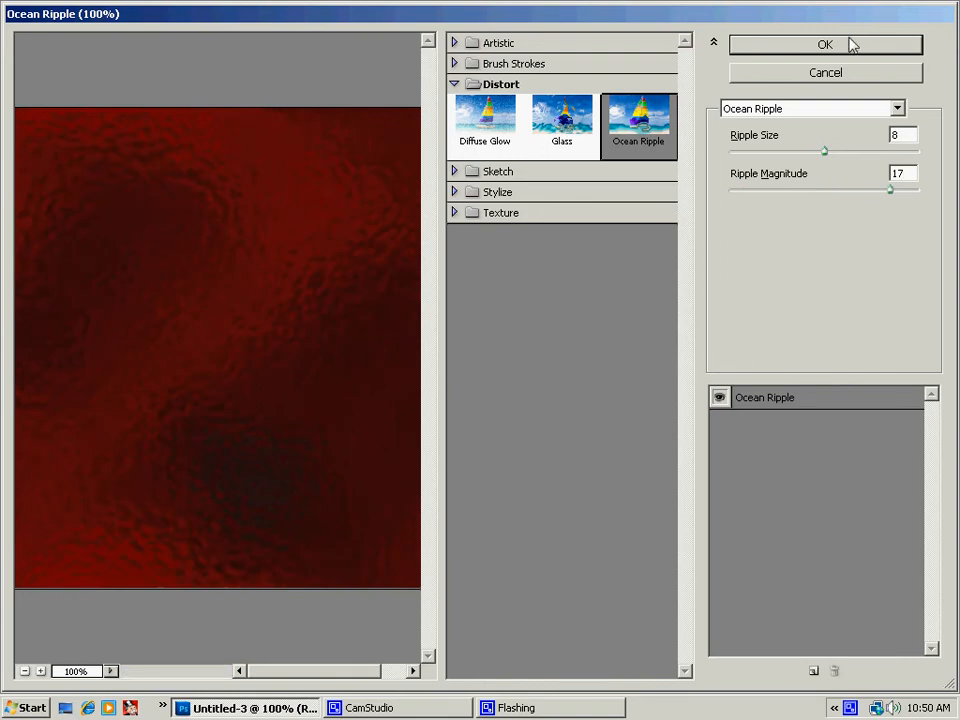
left_click(824, 44)
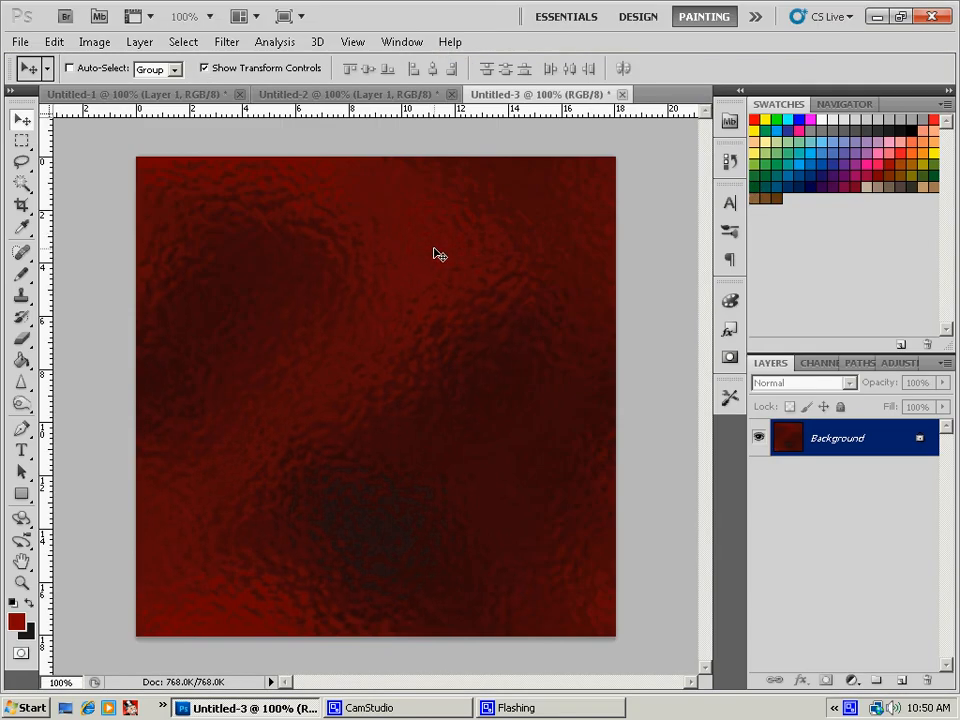
Step: Apply a vertical Motion Blur at 90° with a long, fine-tuned streak distance
left_click(226, 40)
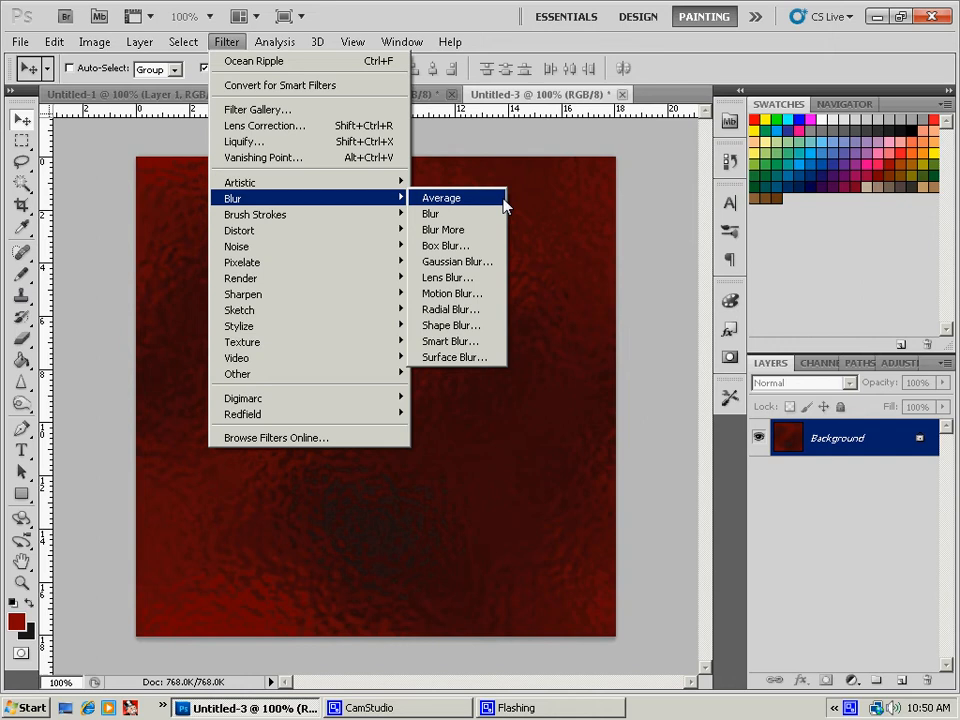
left_click(452, 292)
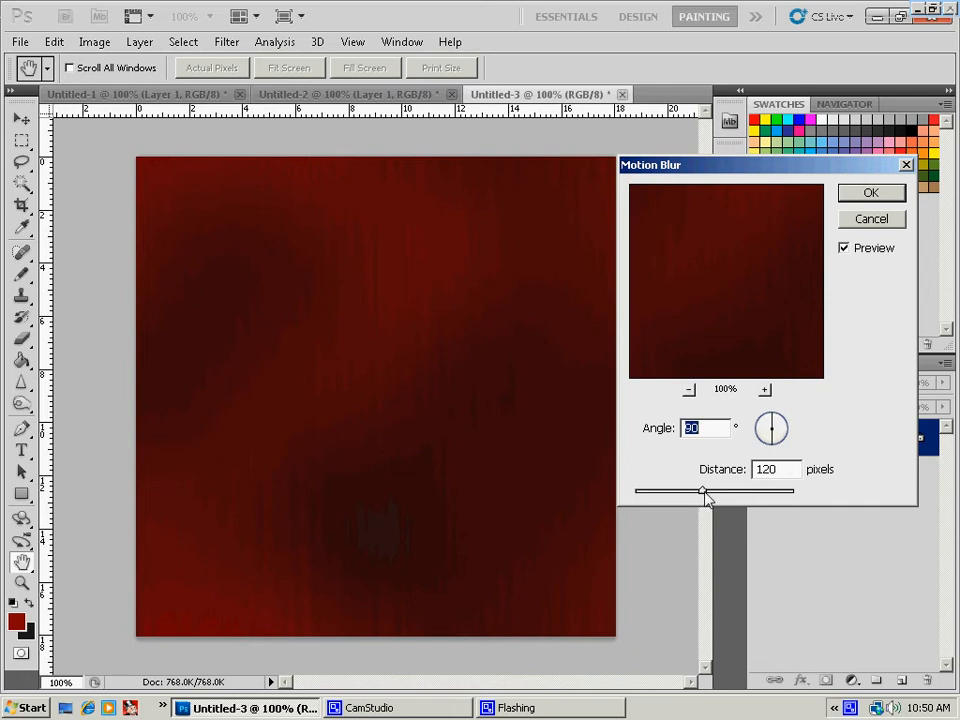
left_click_drag(702, 492, 688, 492)
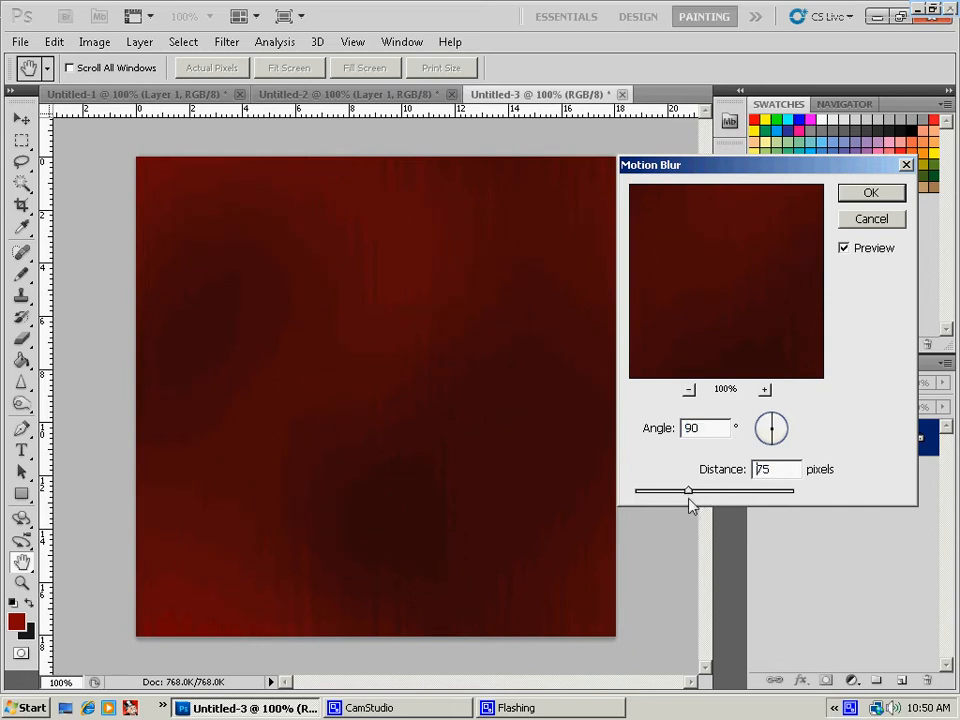
left_click_drag(688, 490, 686, 490)
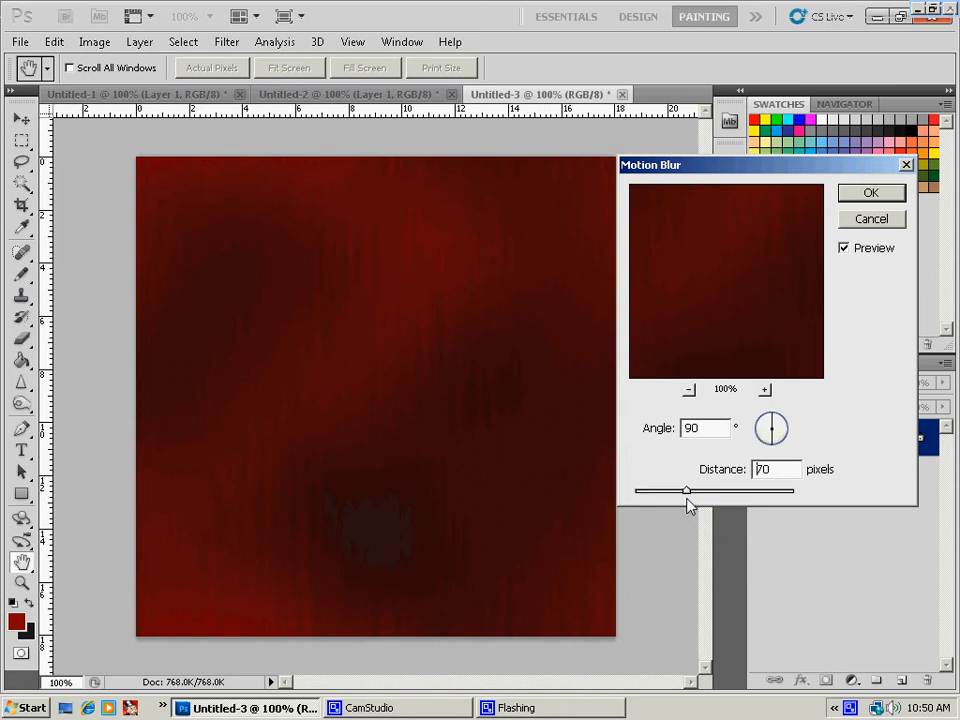
left_click_drag(688, 490, 704, 490)
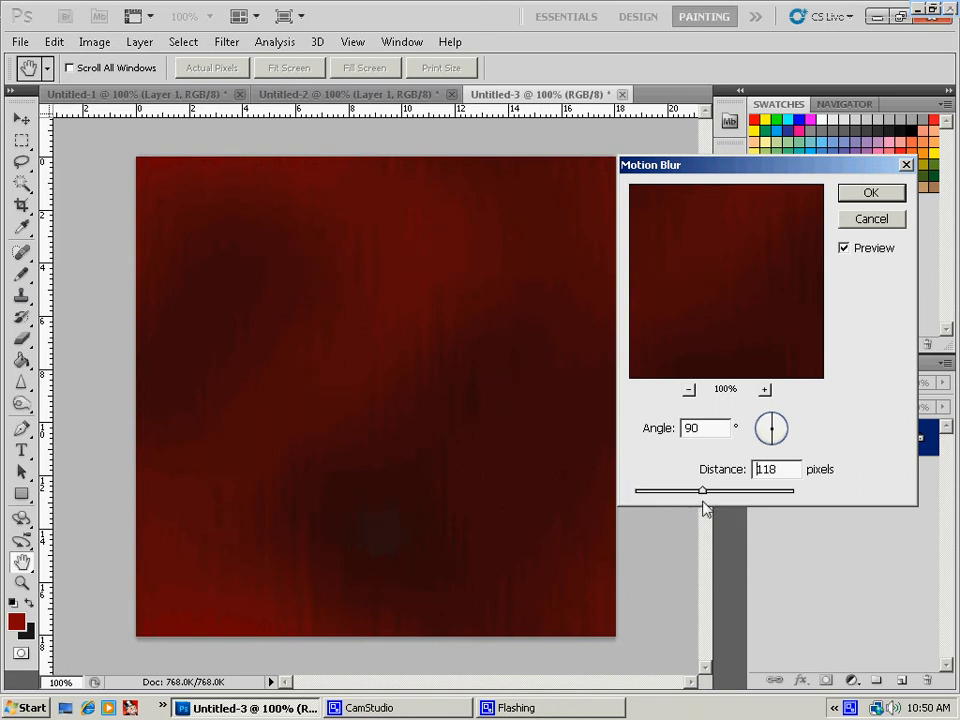
left_click_drag(702, 492, 724, 492)
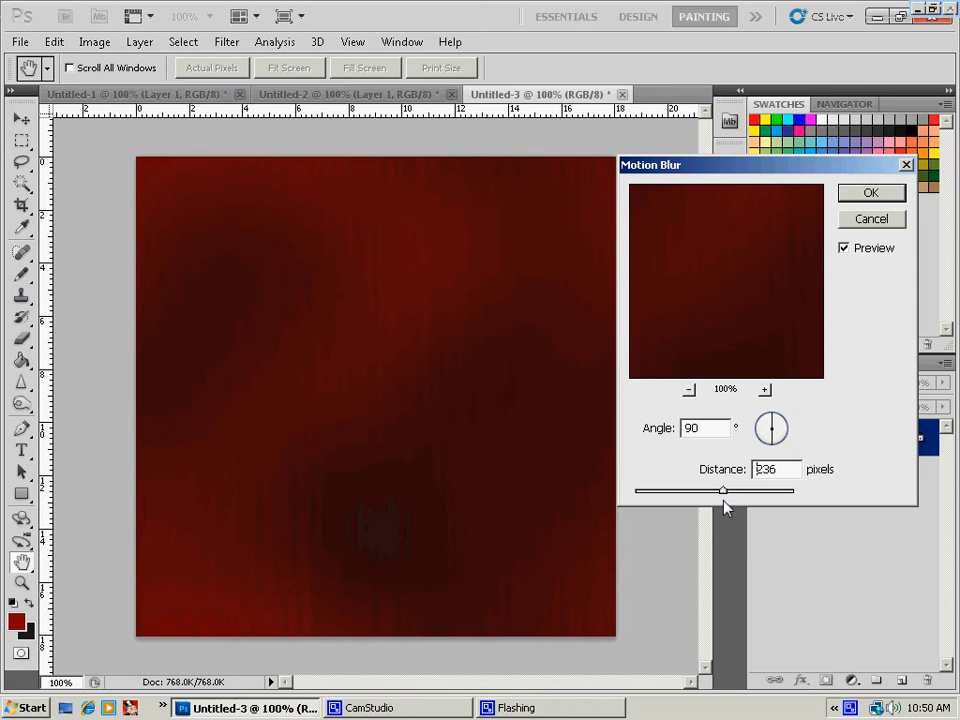
left_click_drag(724, 490, 720, 490)
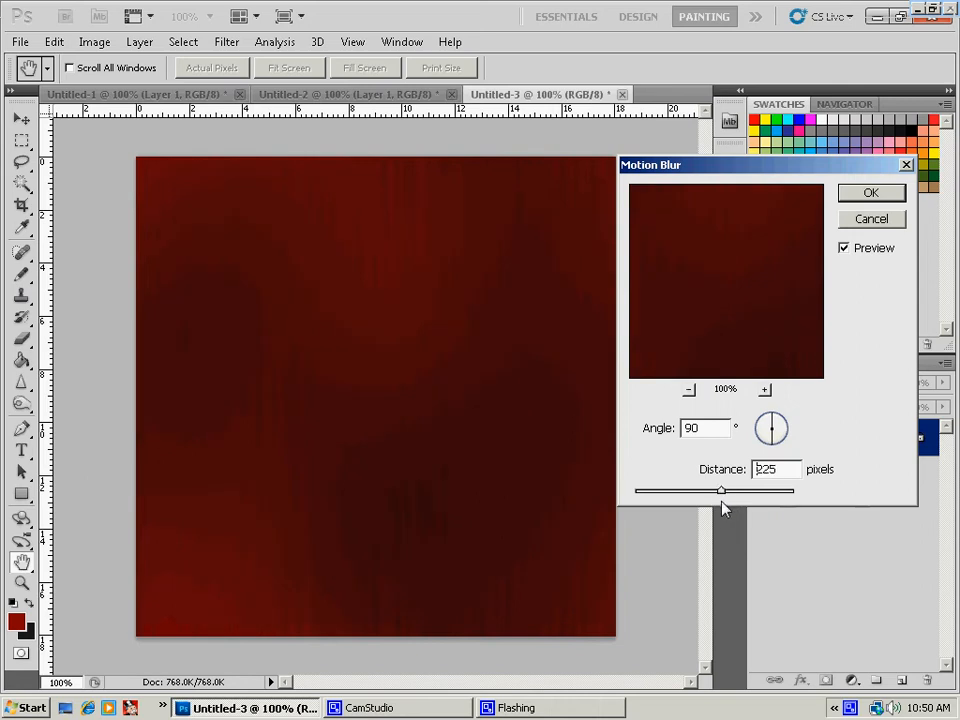
left_click_drag(720, 490, 716, 490)
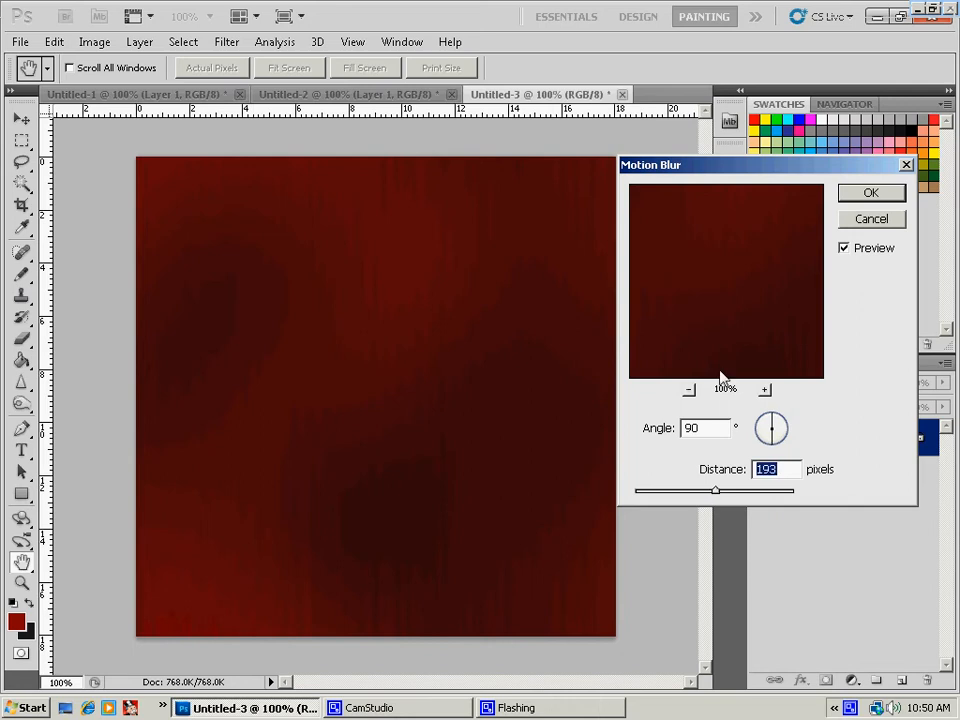
left_click(868, 192)
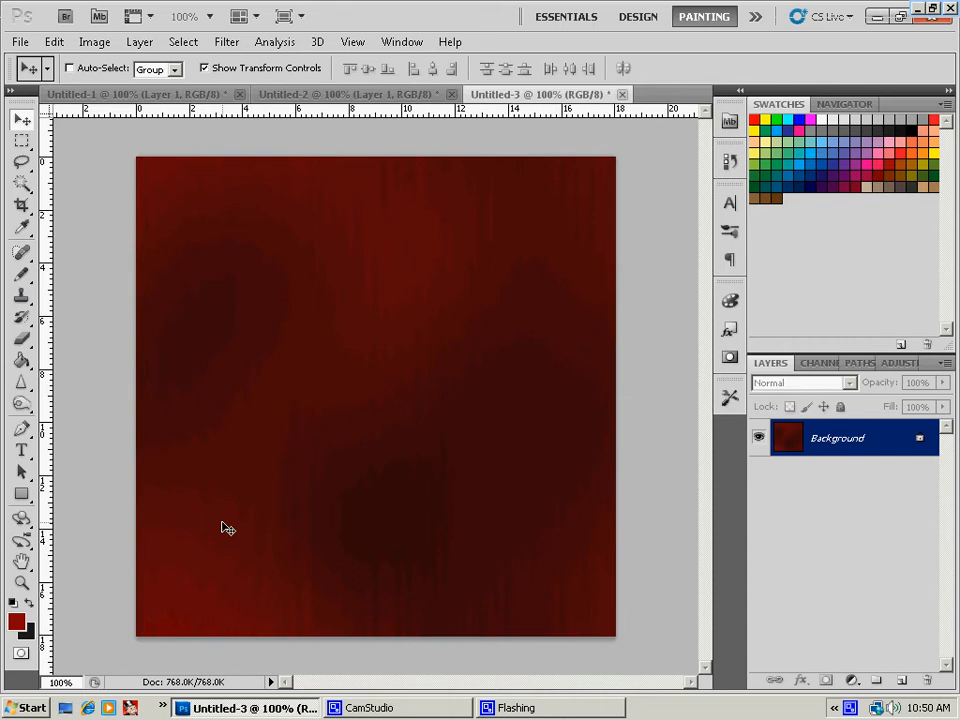
Step: Apply the Sharpen filter to crisp up the red streaked texture
left_click(226, 40)
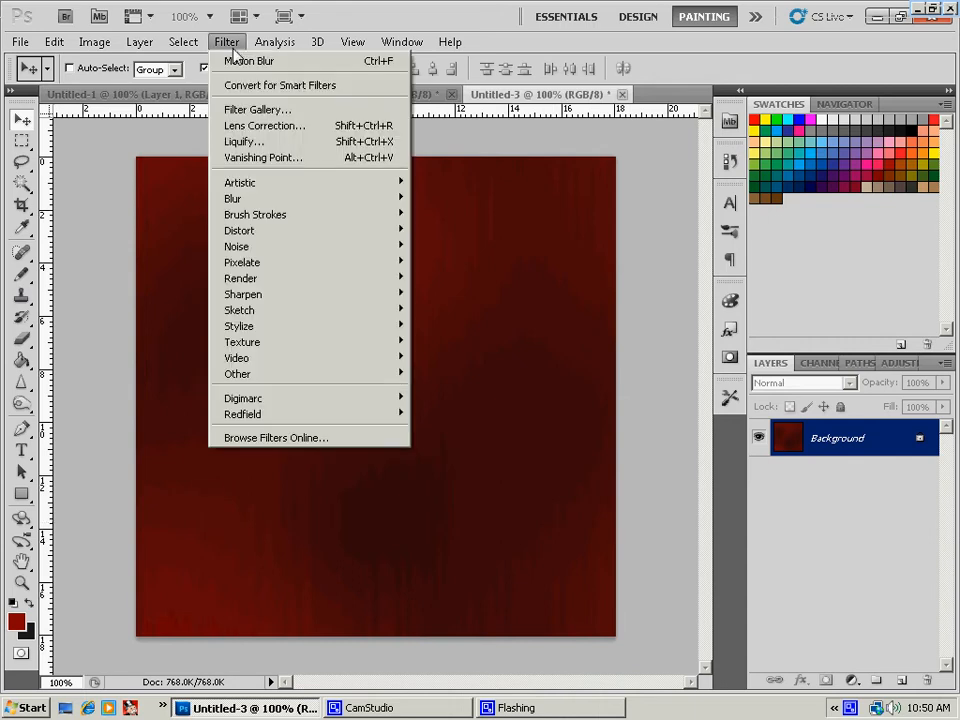
mouse_move(244, 292)
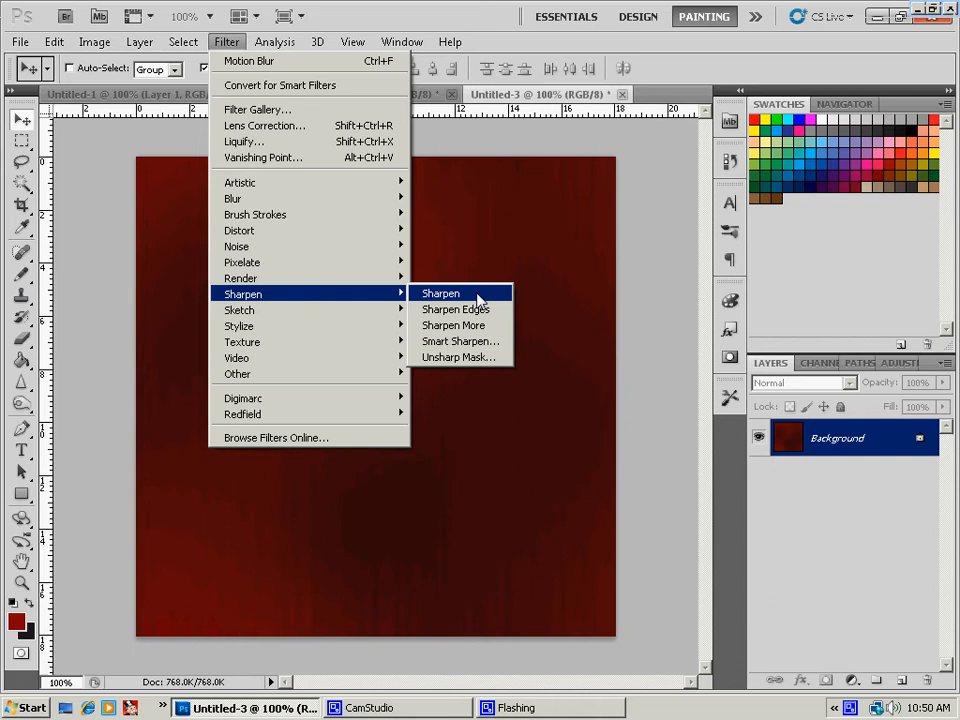
left_click(440, 292)
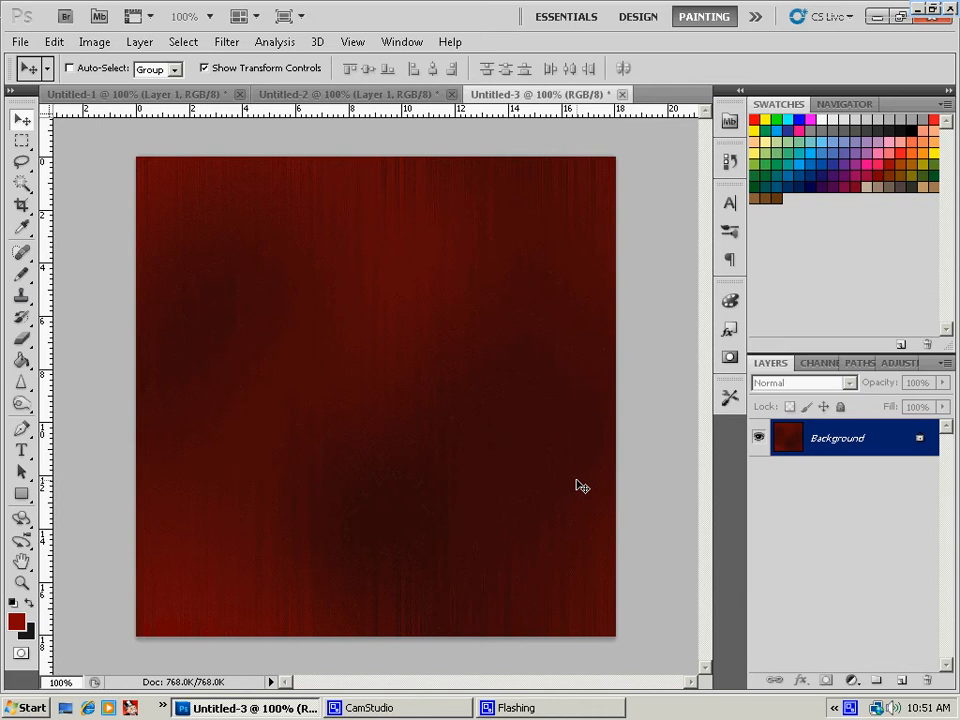
Step: Create a tiny square document with the black shape and add an empty layer above it
left_click(20, 40)
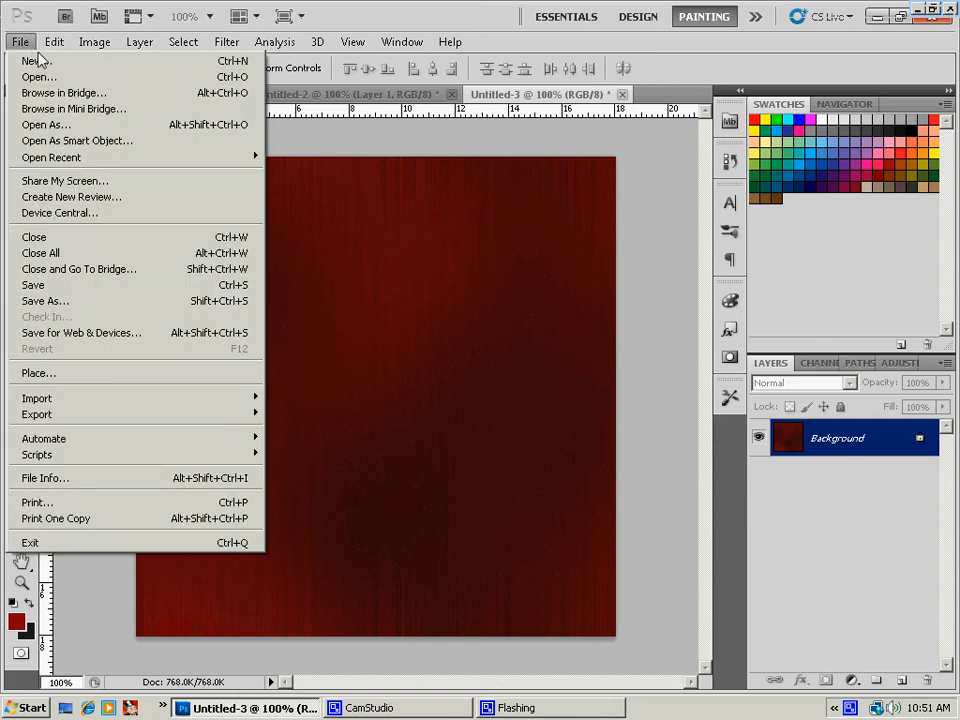
left_click(32, 60)
type("4")
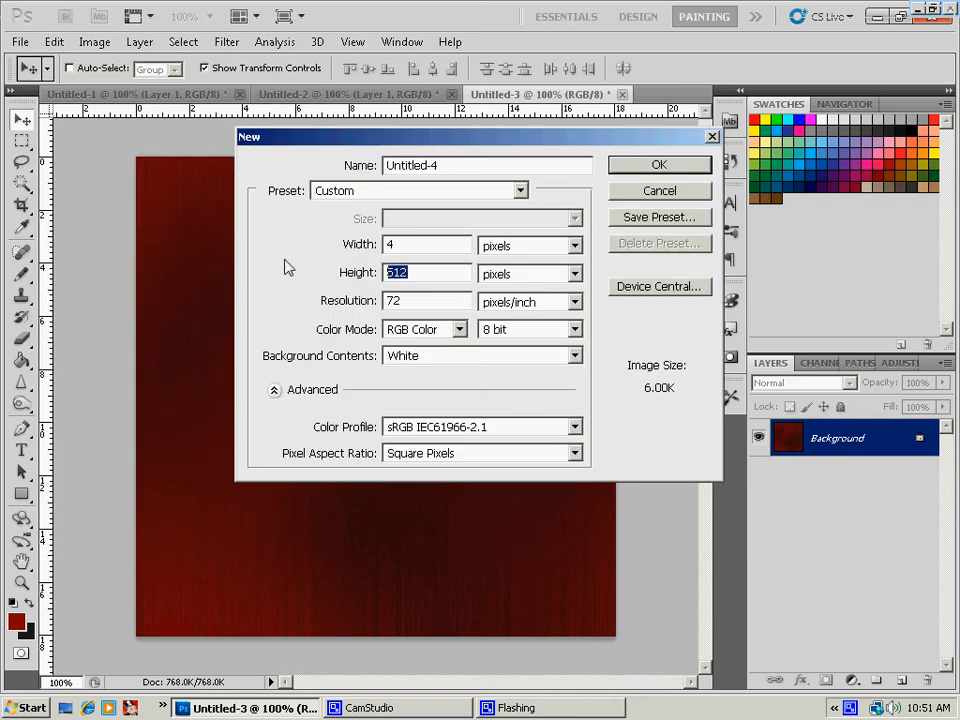
left_click(660, 164)
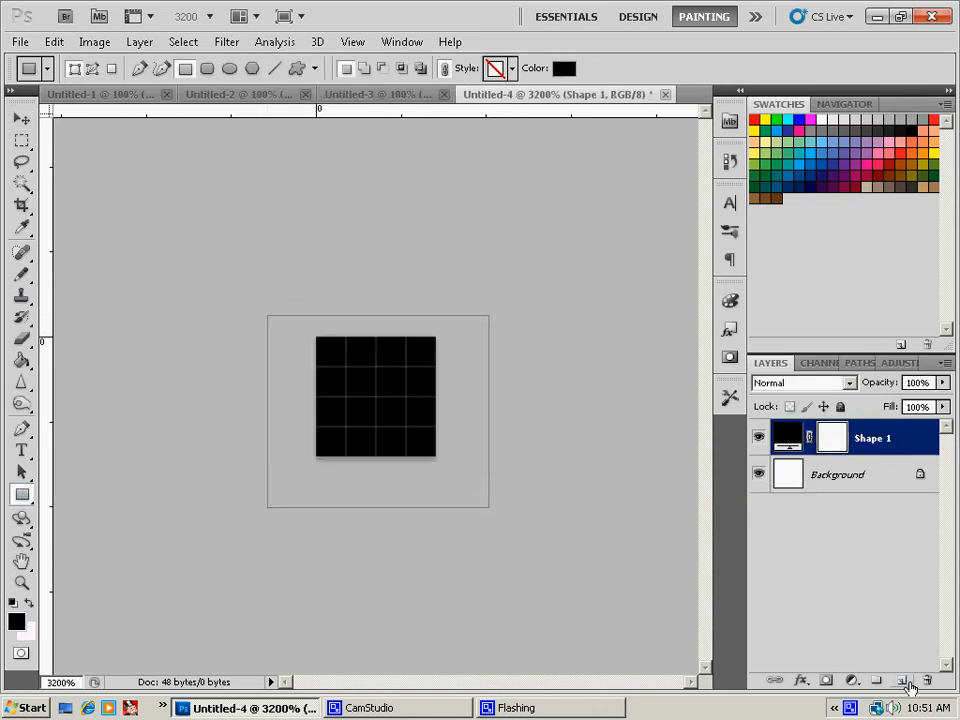
left_click(902, 680)
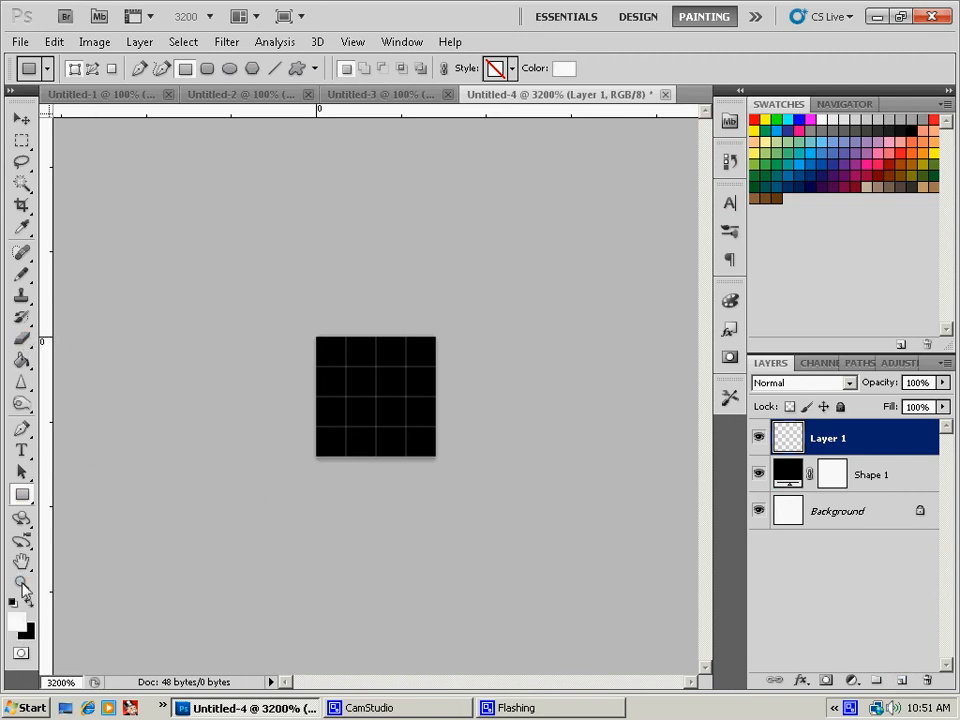
Step: Pencil two white pixels diagonally on Layer 1 as the cord motif
left_click(22, 252)
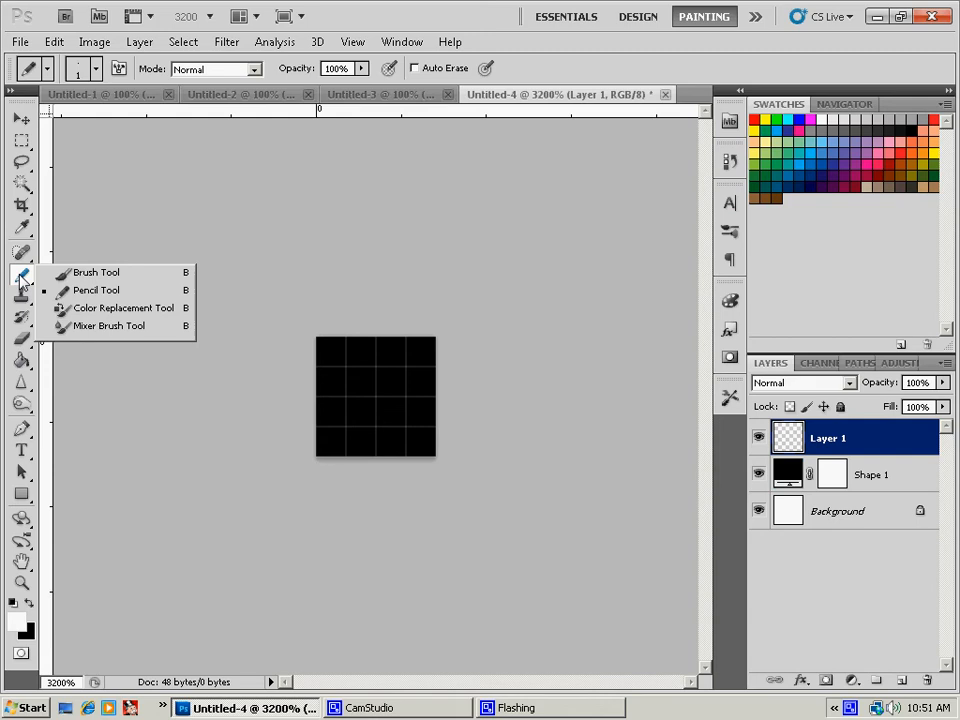
left_click(96, 272)
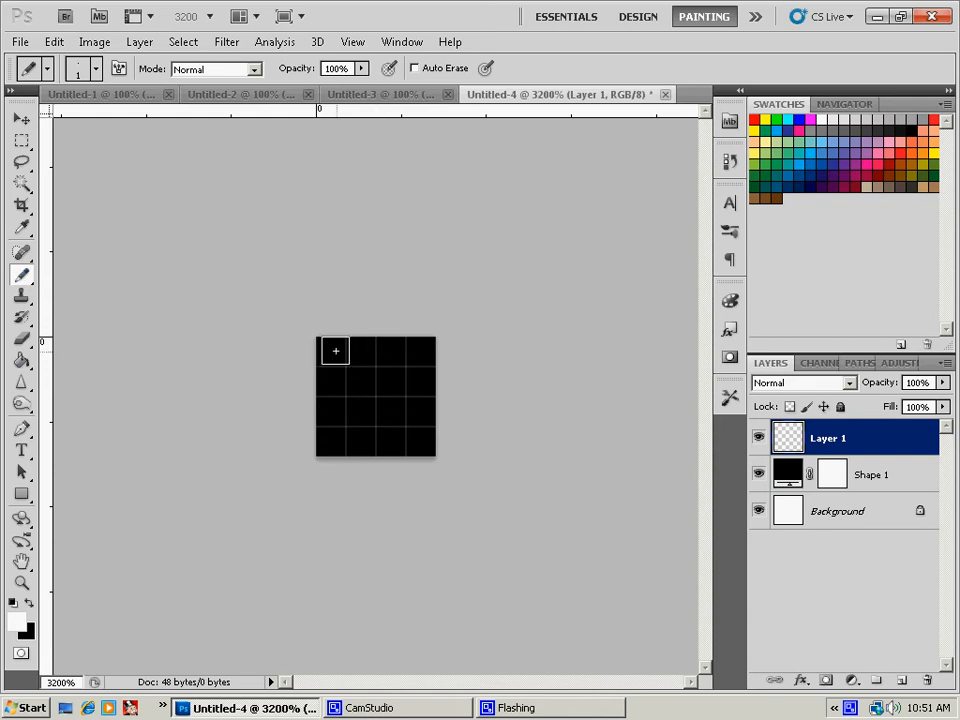
left_click(332, 352)
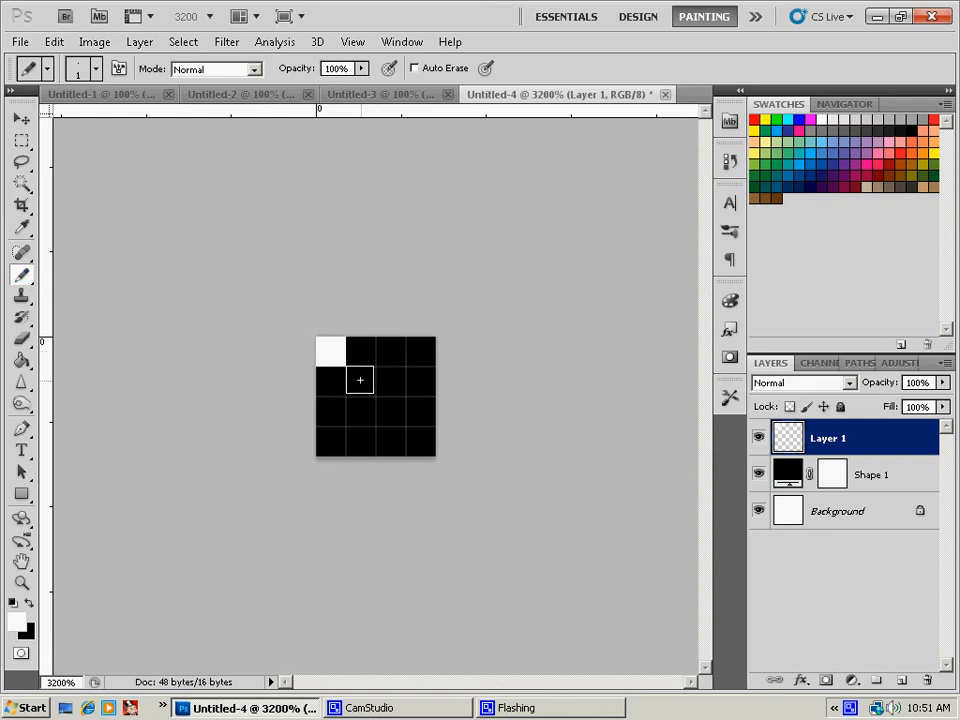
left_click(360, 380)
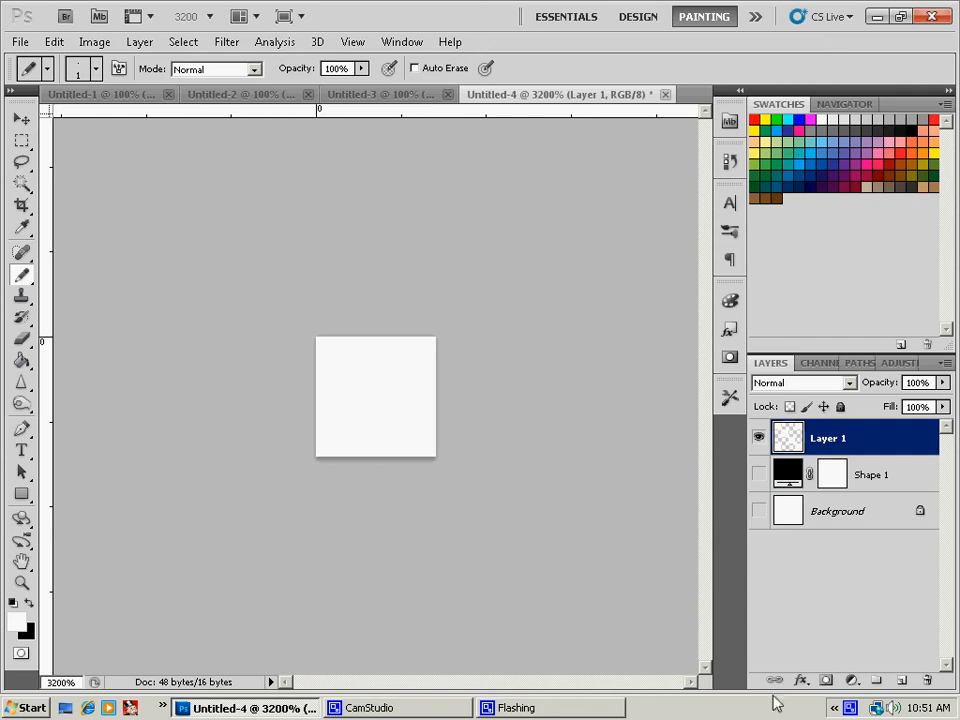
left_click(54, 40)
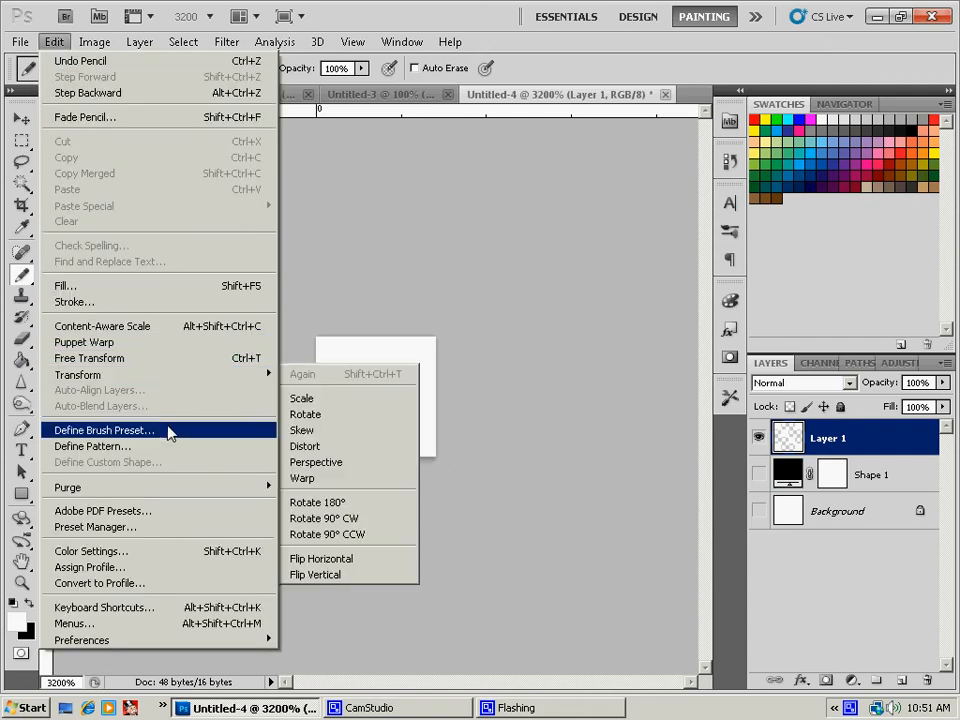
Step: Define the pixels as a pattern named CordPattern and close the small document without saving
left_click(92, 444)
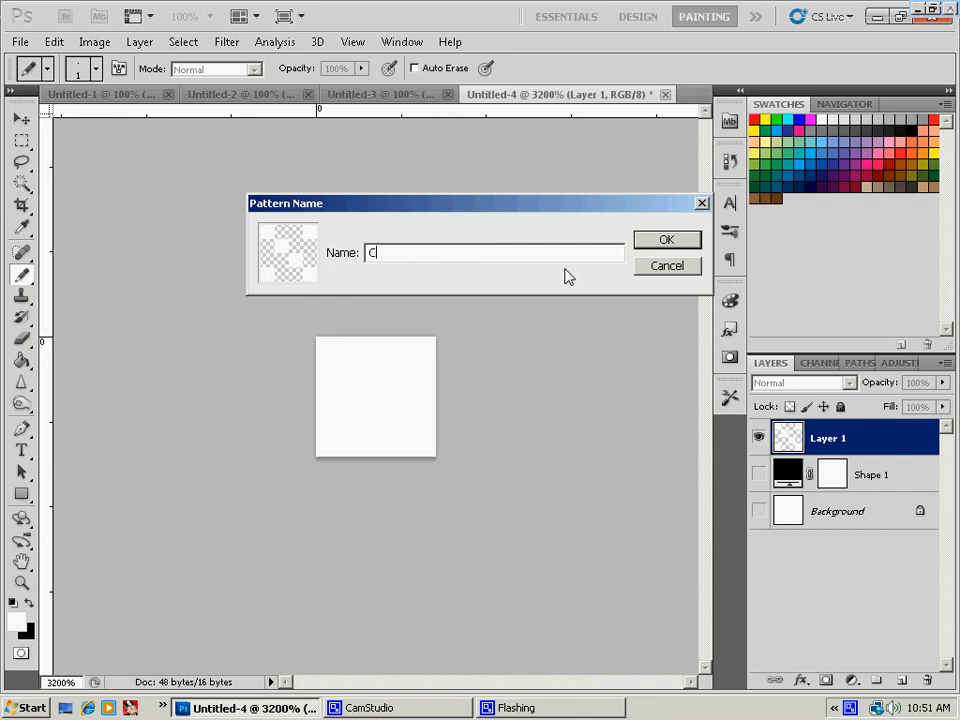
type("or")
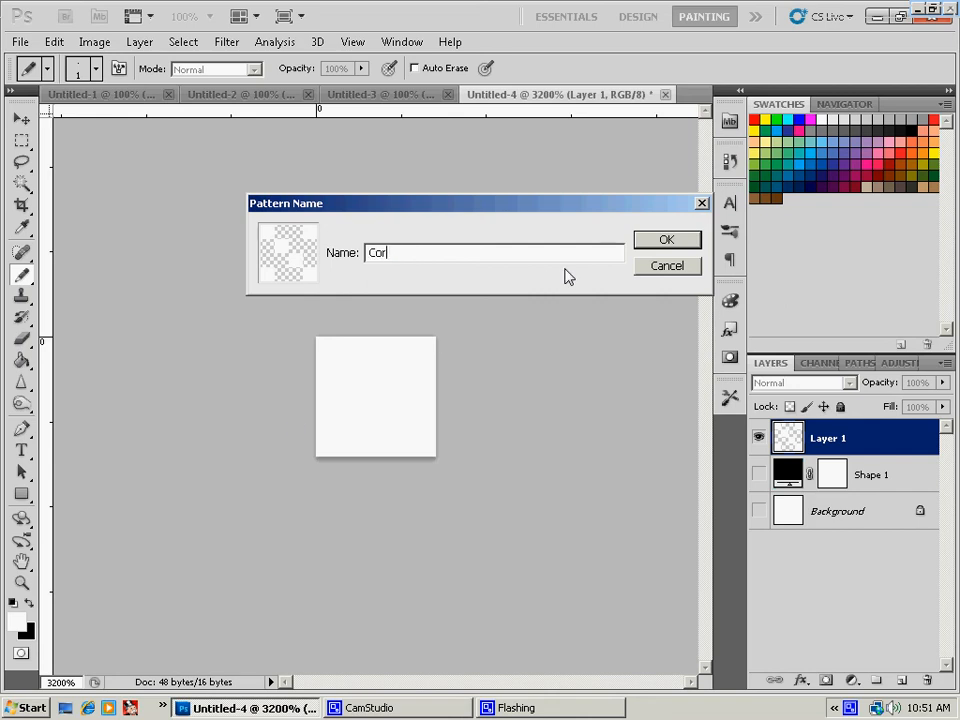
type("dPattern")
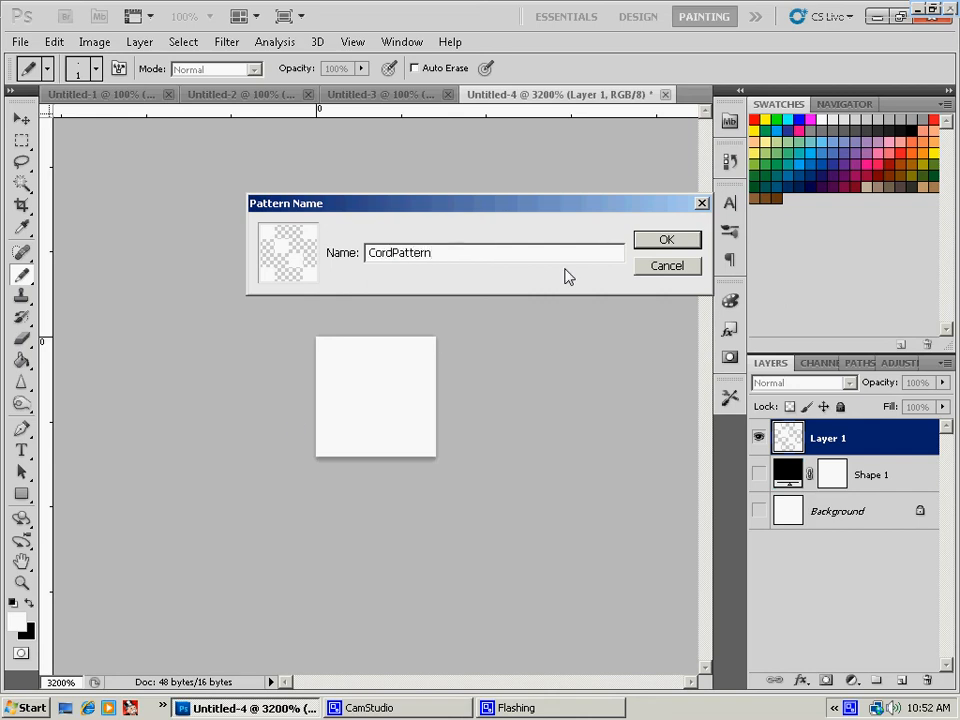
left_click(668, 240)
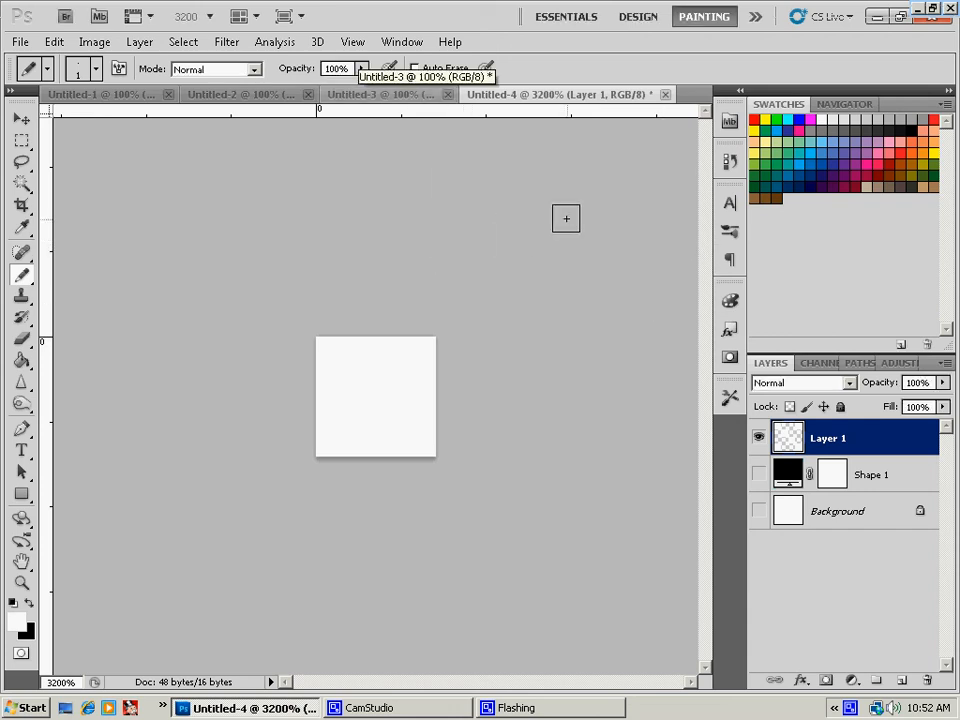
mouse_move(676, 118)
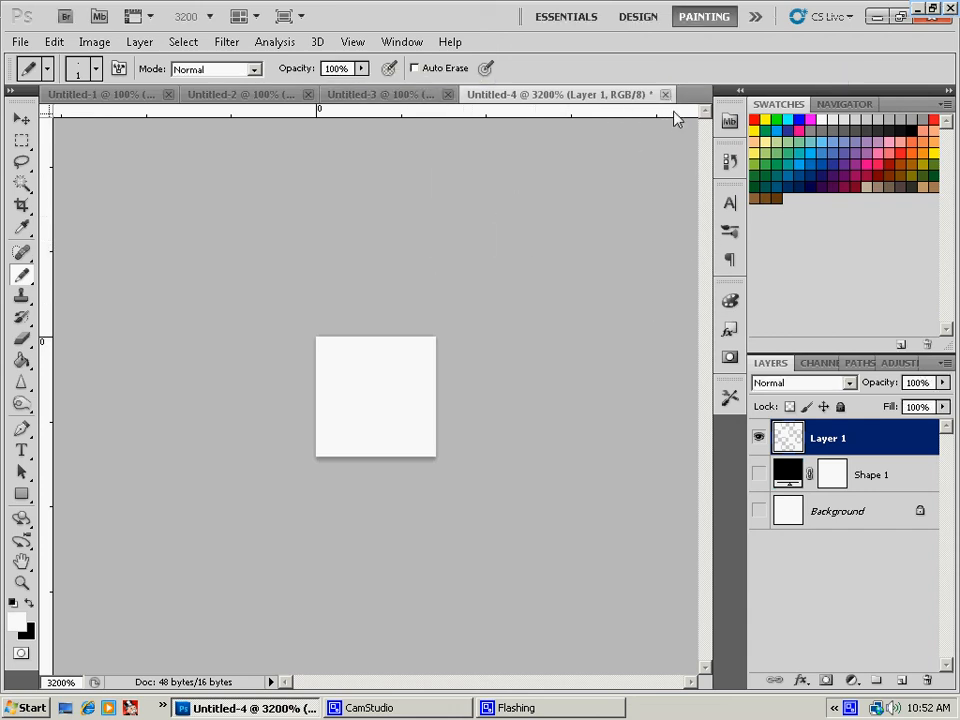
left_click(664, 94)
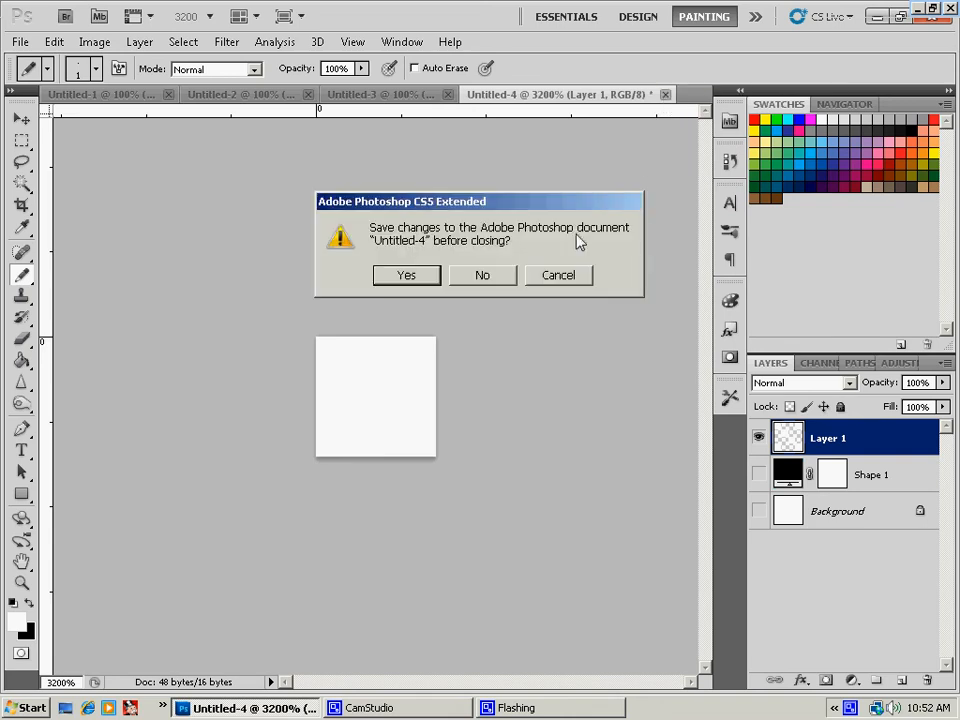
left_click(482, 276)
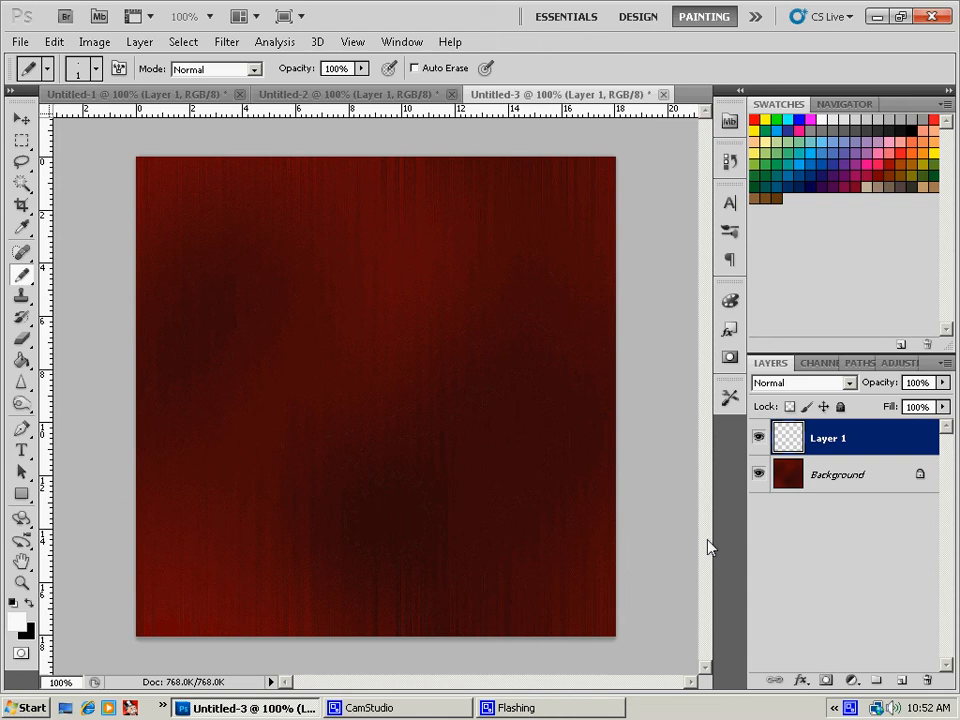
Step: Fill the empty layer with the CordPattern using the Paint Bucket set to Pattern
left_click(22, 360)
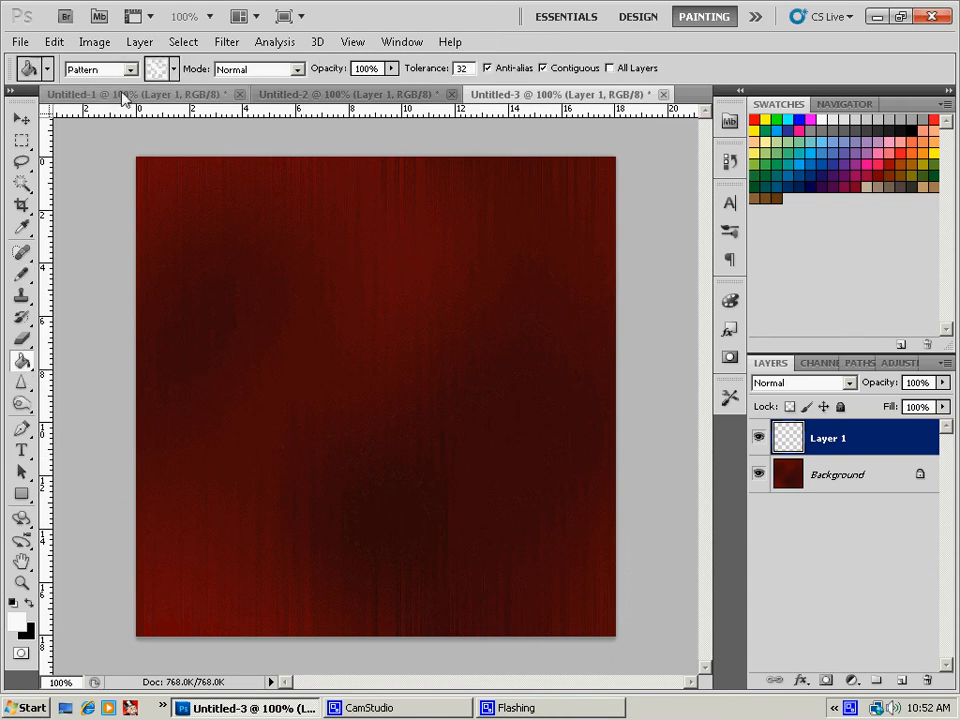
left_click(128, 68)
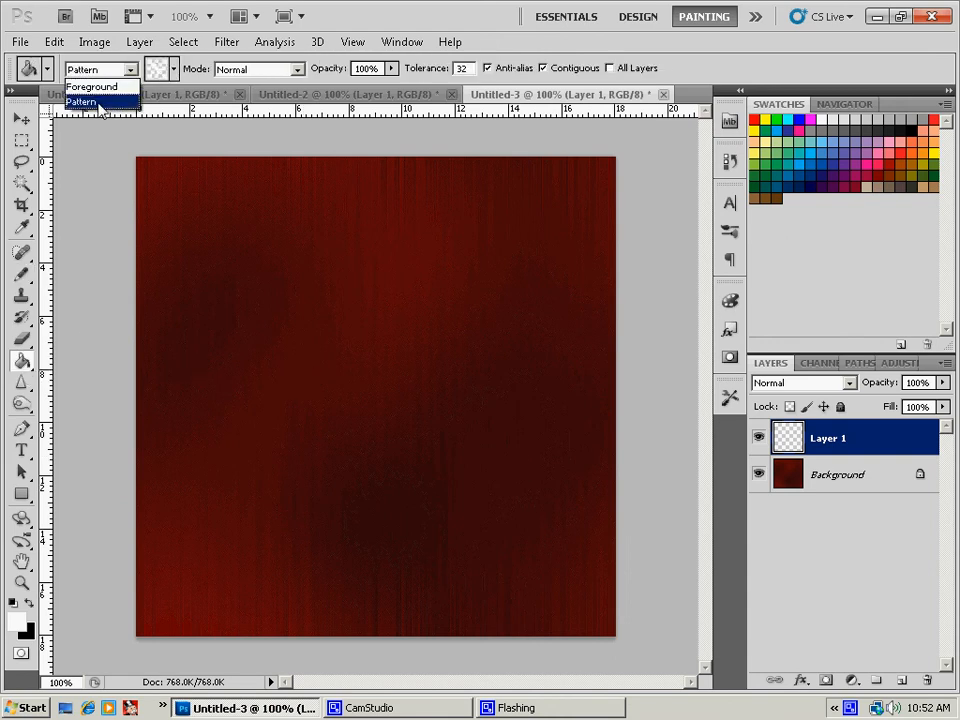
left_click(172, 68)
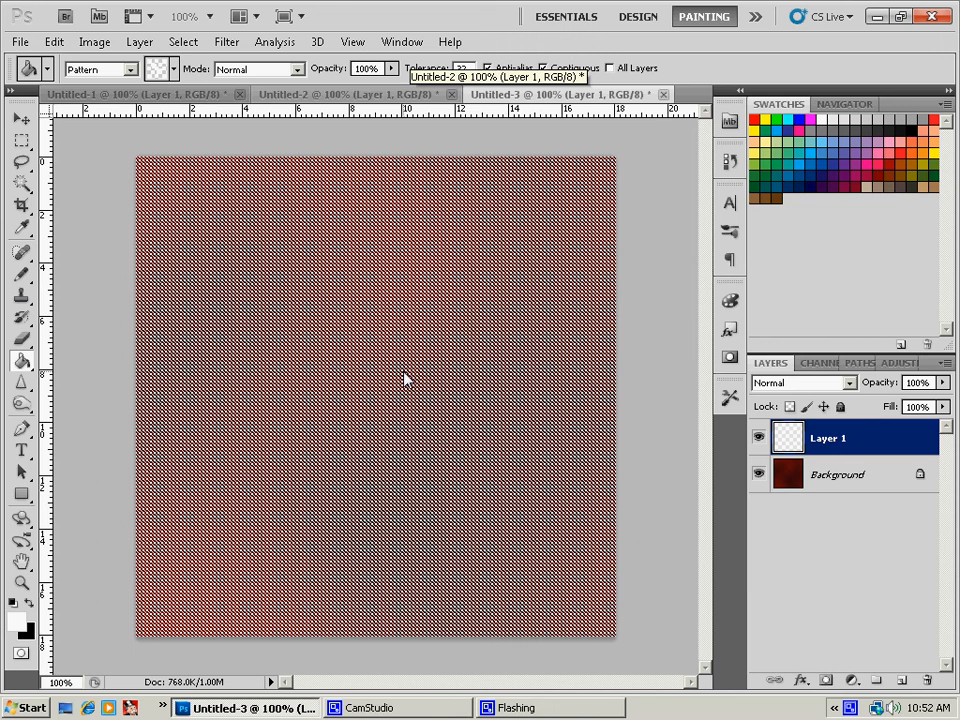
Step: Apply a vertical Motion Blur of angle 90° and distance 193 pixels to the pattern layer
left_click(226, 40)
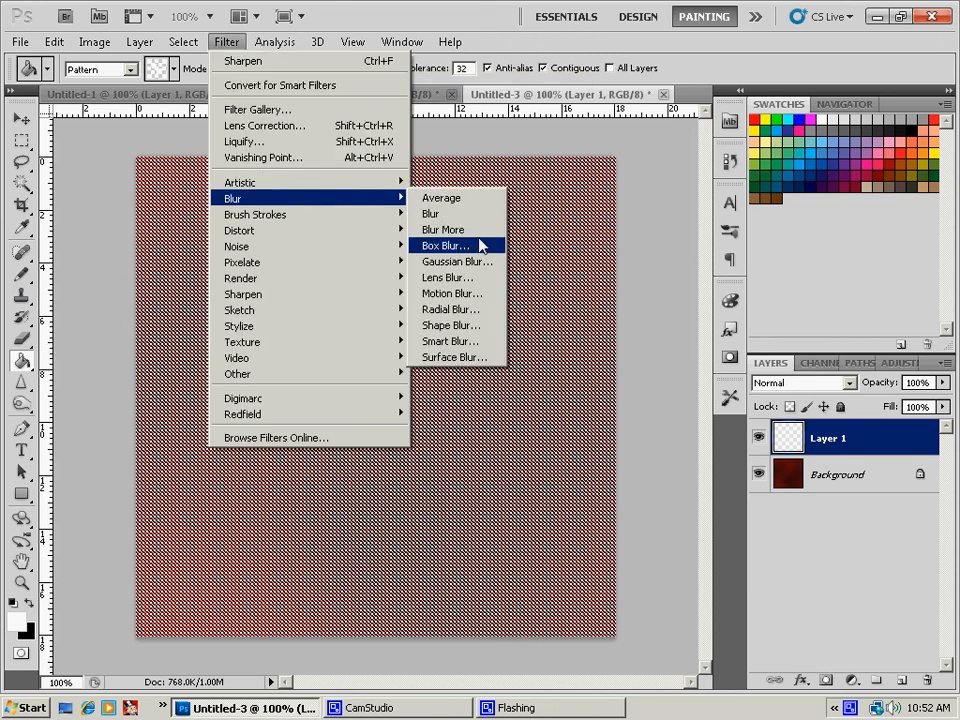
left_click(452, 292)
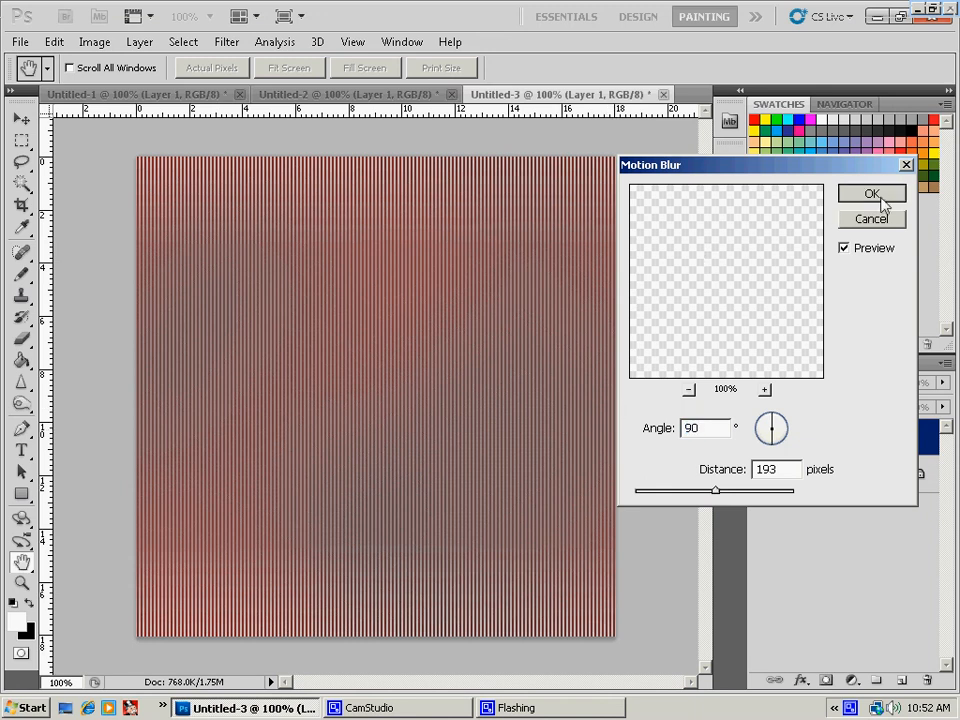
left_click(872, 192)
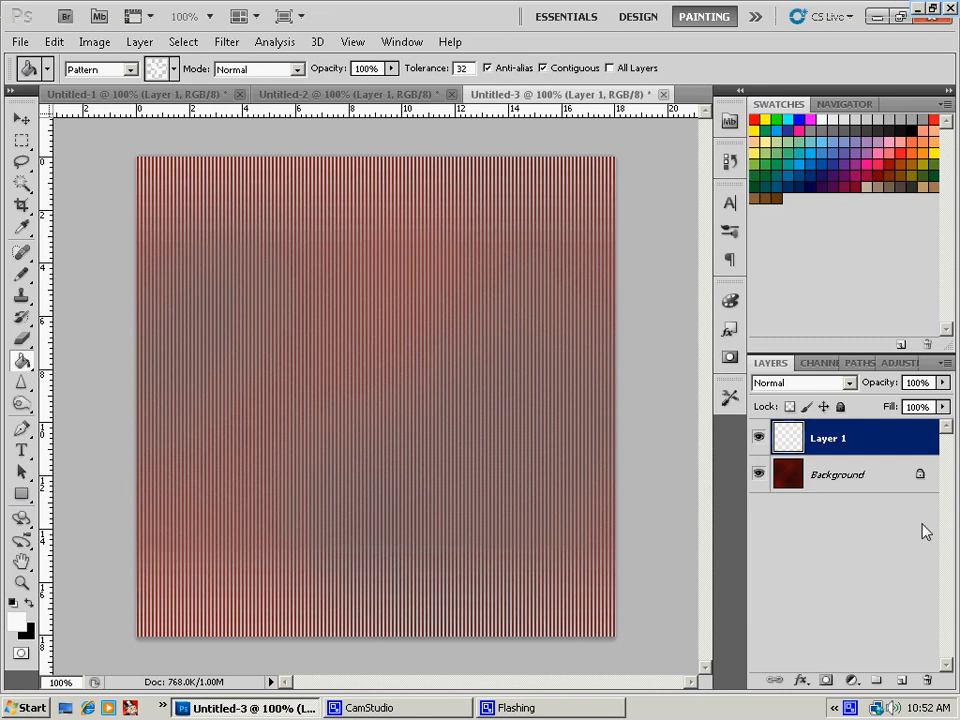
left_click(800, 382)
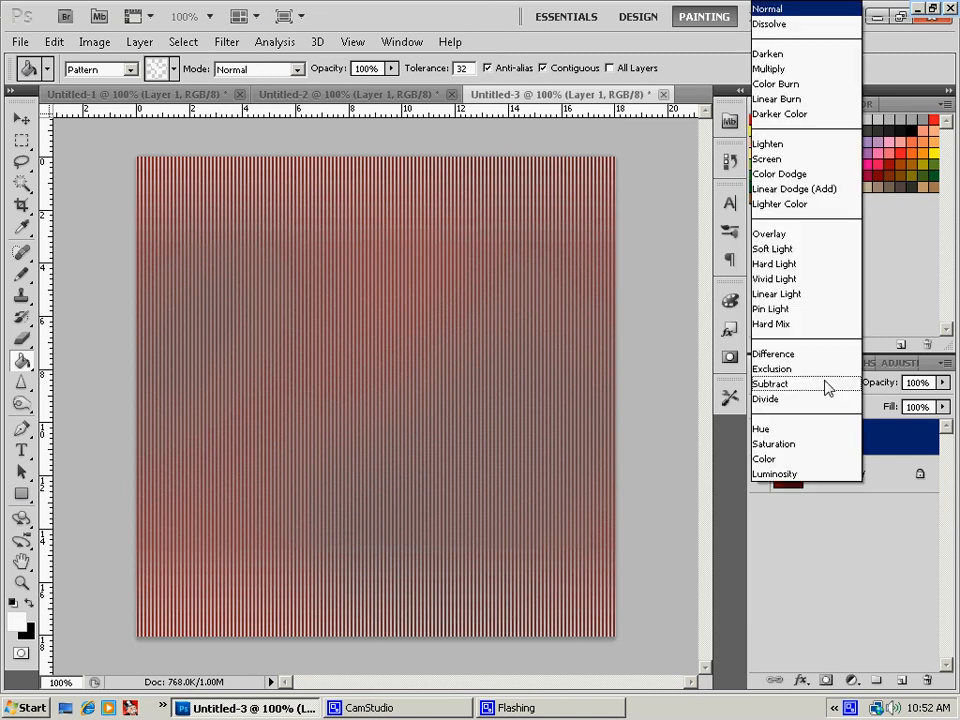